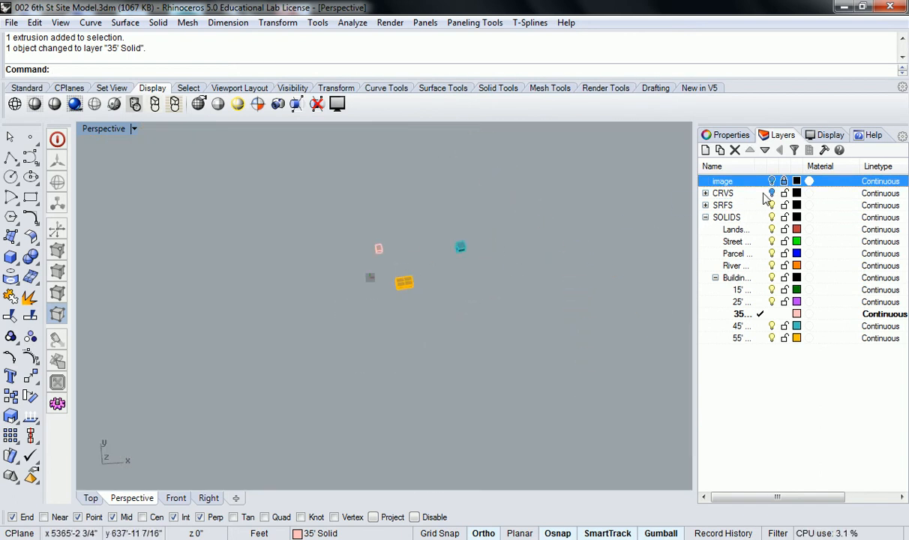
Step: Turn on the image and CRVS layers, expand the CRVS group, and select all site objects
{"action": "left_click", "coordinate": [771, 181]}
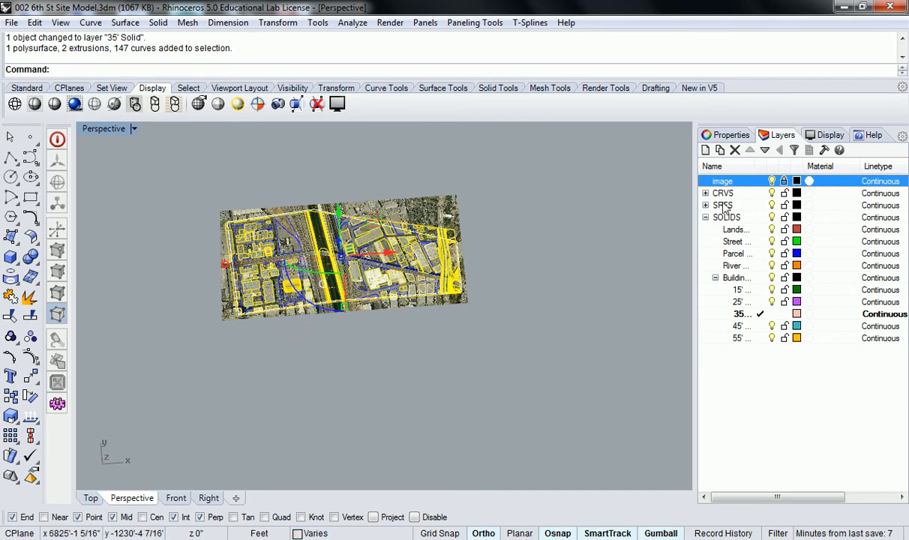
{"action": "left_click", "coordinate": [705, 193]}
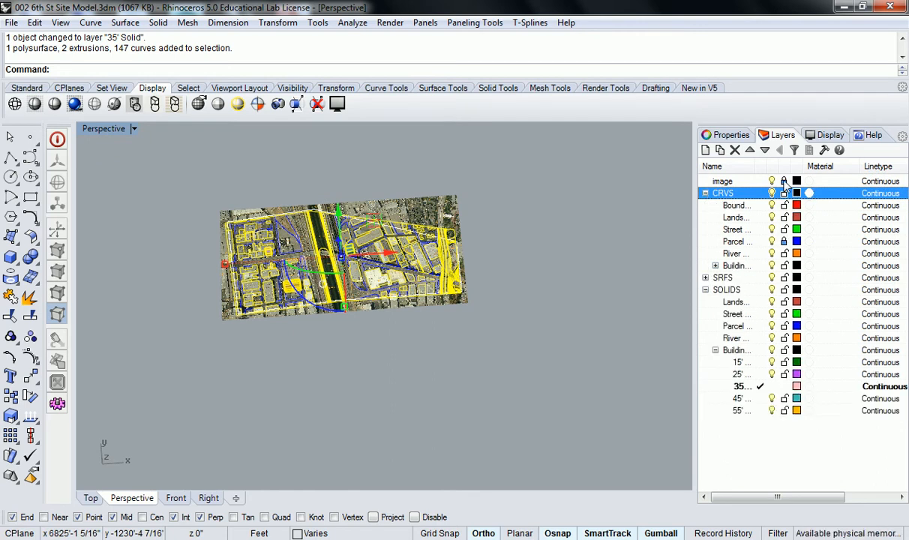
{"action": "left_click", "coordinate": [736, 266]}
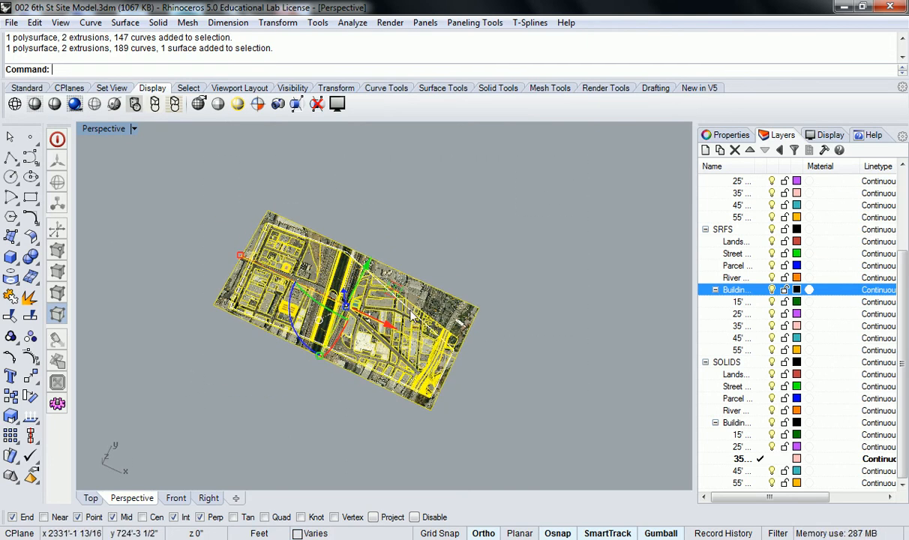
Step: Move the whole selected site, including image, curves and building masses, to a new destination point
{"action": "type", "text": "Move"}
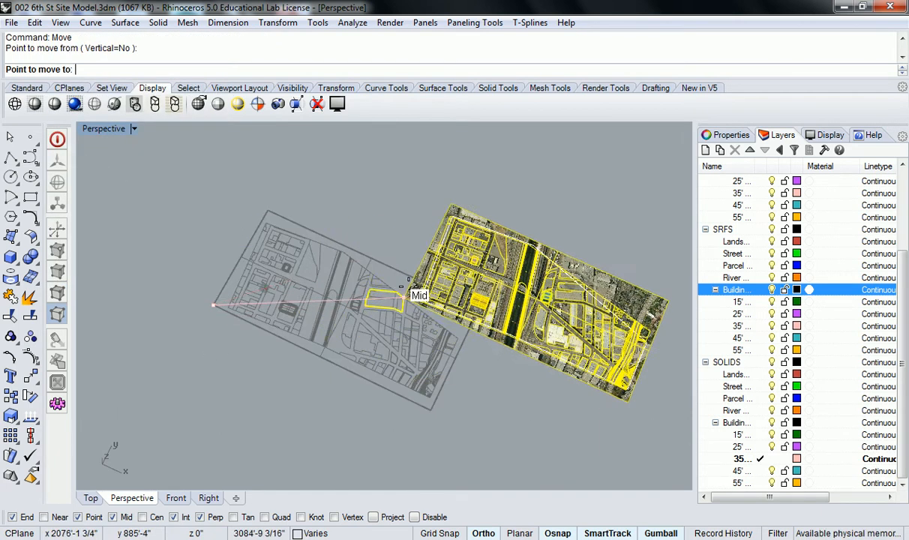
{"action": "left_click", "coordinate": [265, 293]}
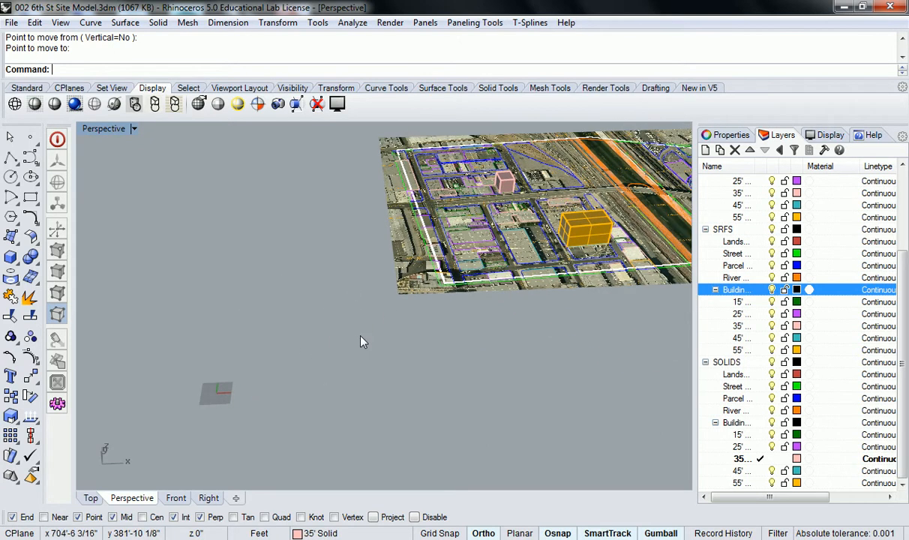
{"action": "mouse_move", "coordinate": [536, 281]}
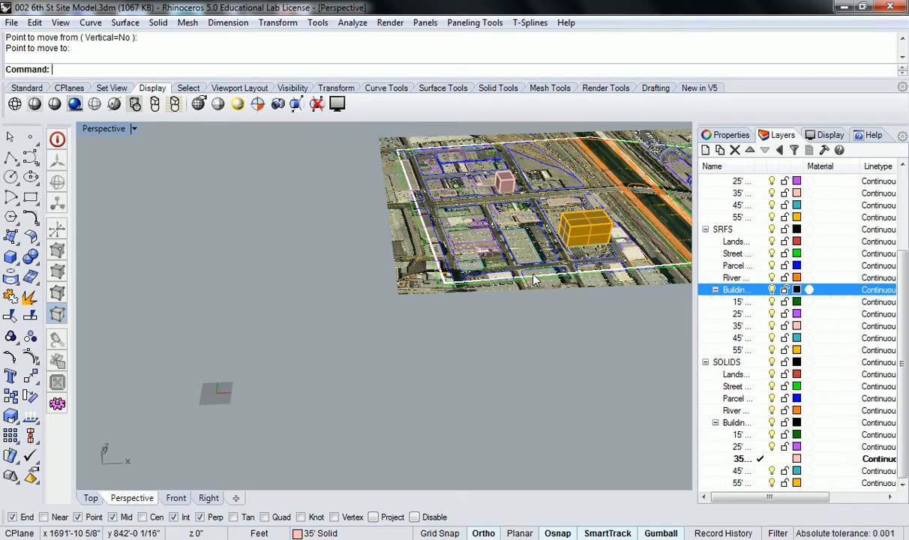
{"action": "mouse_move", "coordinate": [498, 366]}
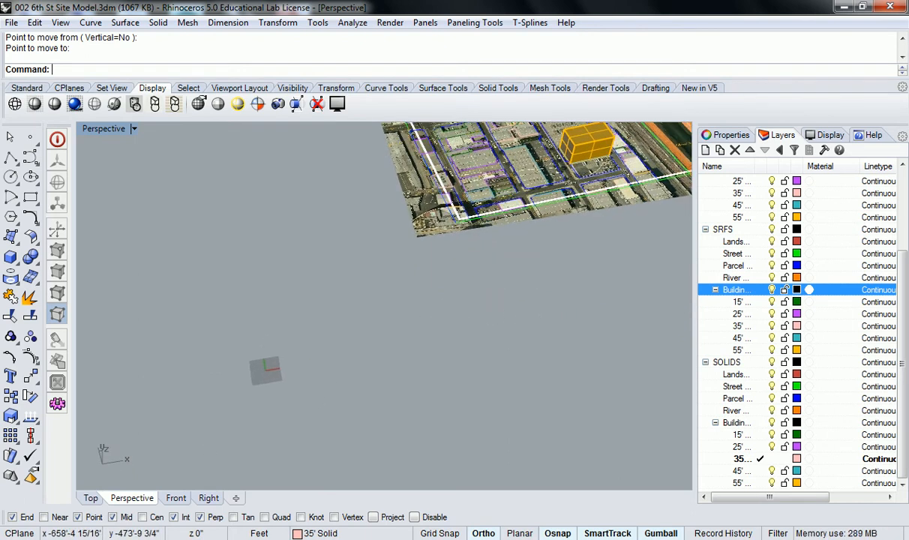
{"action": "mouse_move", "coordinate": [136, 410]}
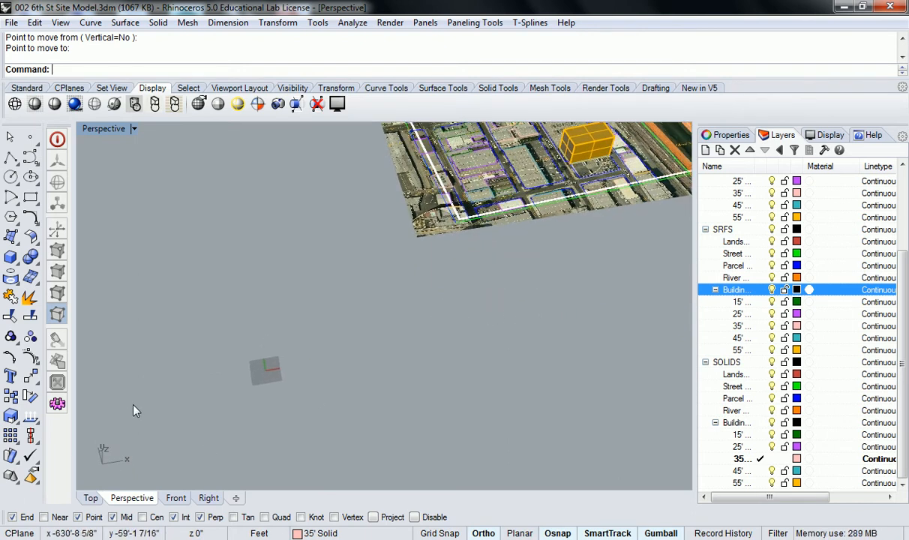
{"action": "mouse_move", "coordinate": [199, 384]}
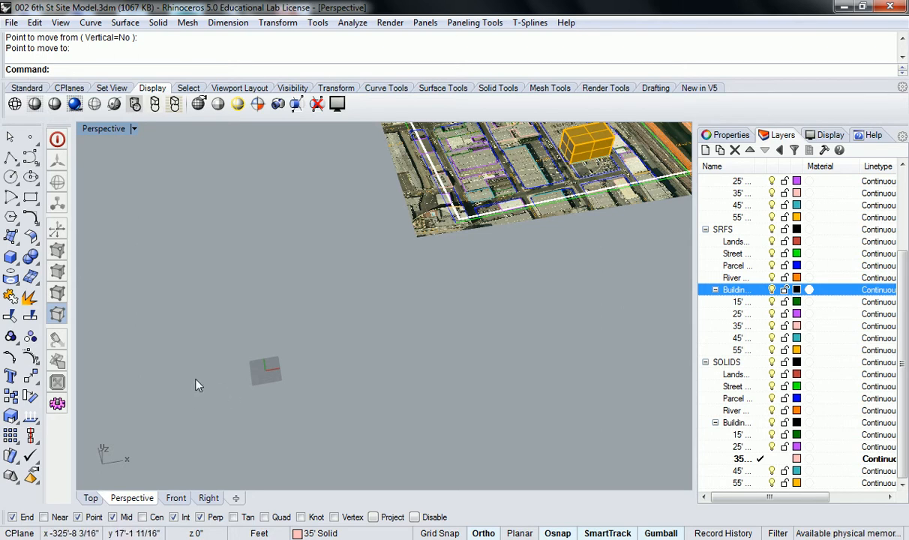
{"action": "mouse_move", "coordinate": [315, 328]}
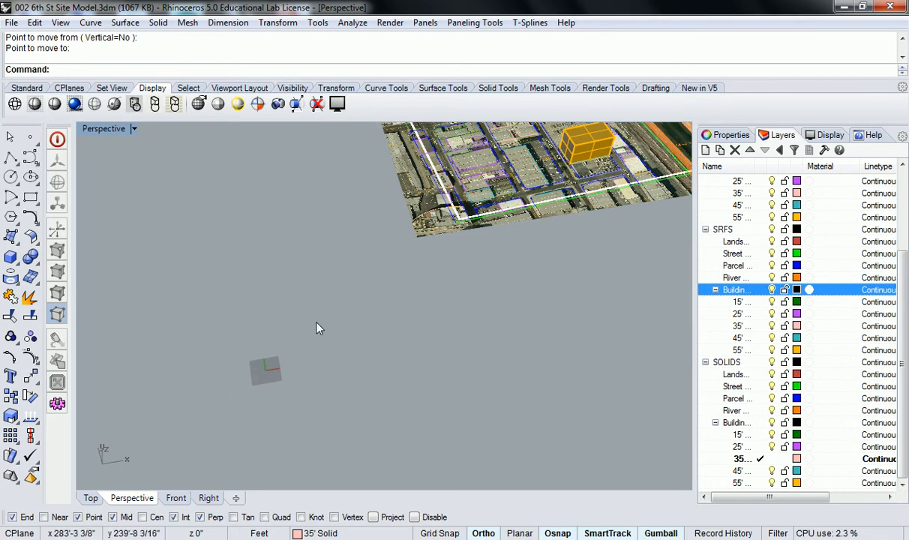
{"action": "mouse_move", "coordinate": [305, 317]}
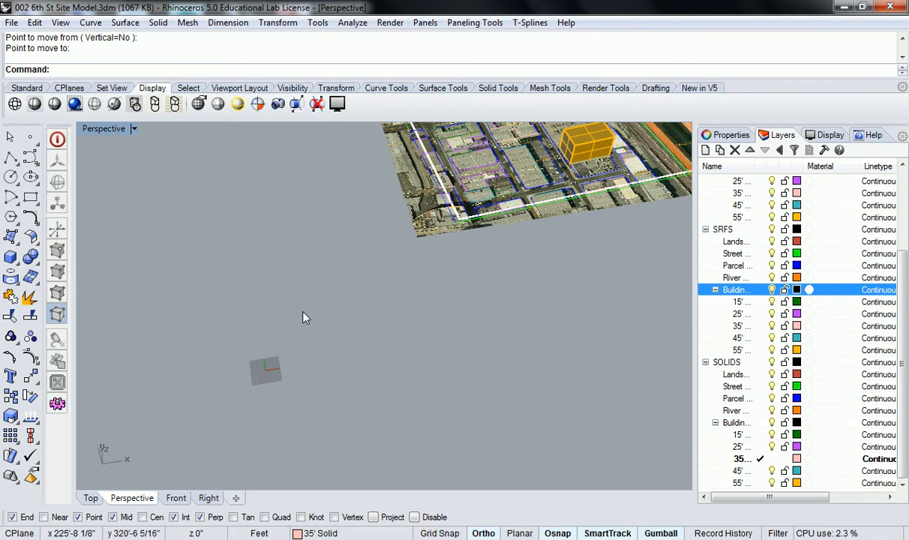
{"action": "mouse_move", "coordinate": [292, 319]}
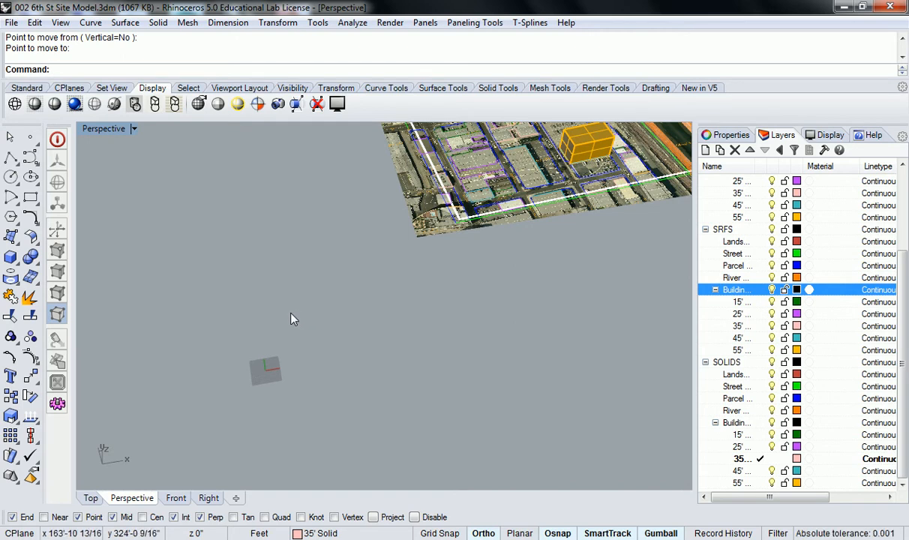
{"action": "mouse_move", "coordinate": [285, 315]}
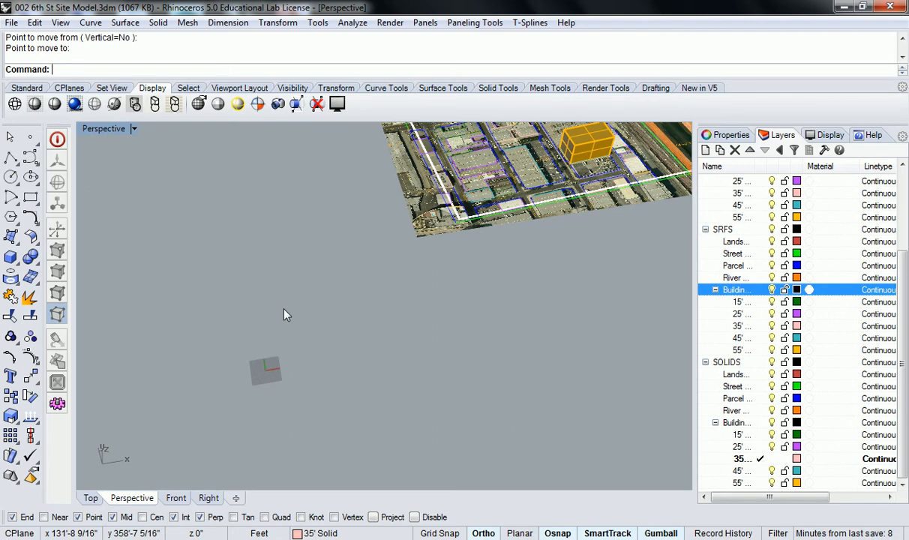
{"action": "mouse_move", "coordinate": [273, 328]}
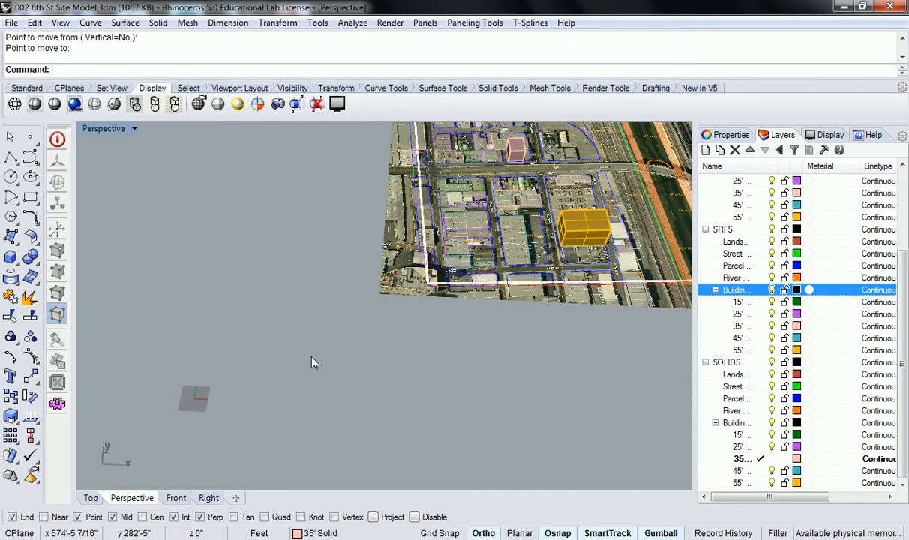
{"action": "mouse_move", "coordinate": [225, 403]}
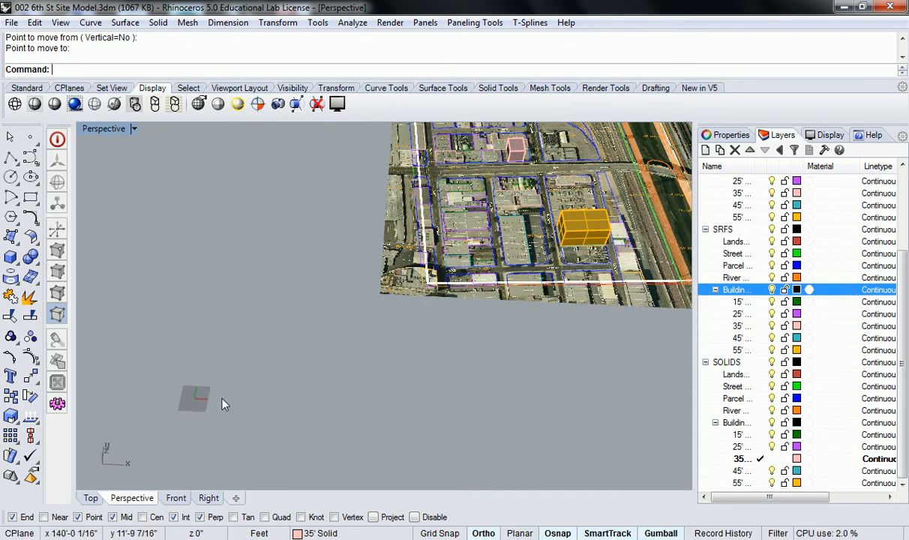
Step: Launch Grasshopper from the Rhino command line and create a new blank definition
{"action": "type", "text": "Grid"}
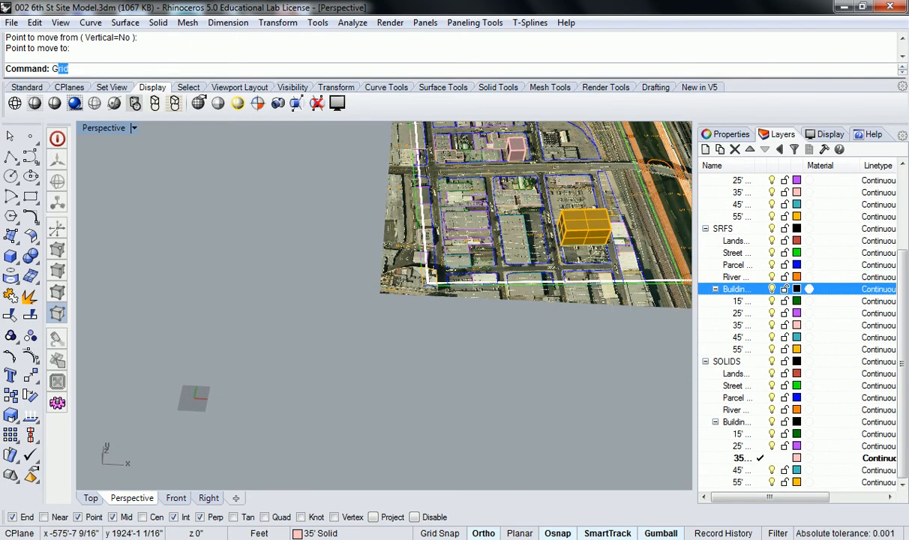
{"action": "type", "text": "Grasshopper"}
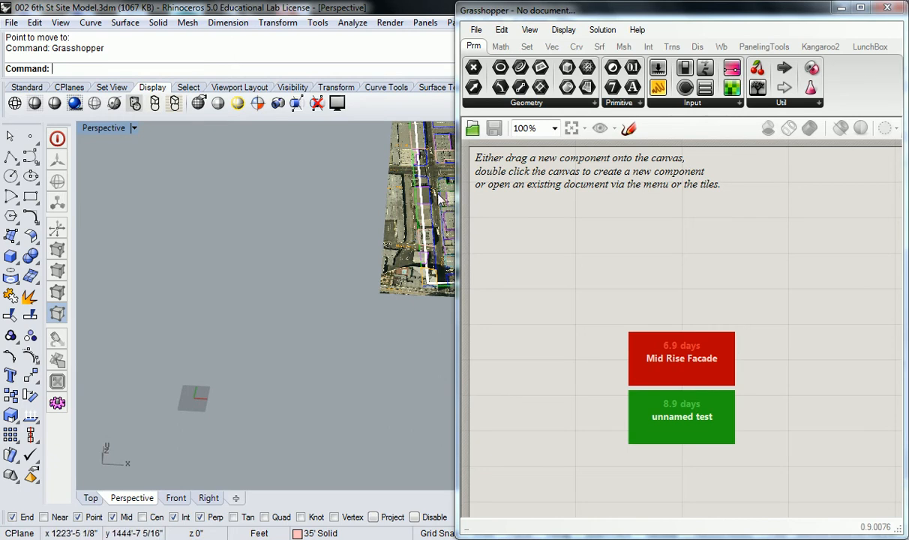
{"action": "mouse_move", "coordinate": [716, 294]}
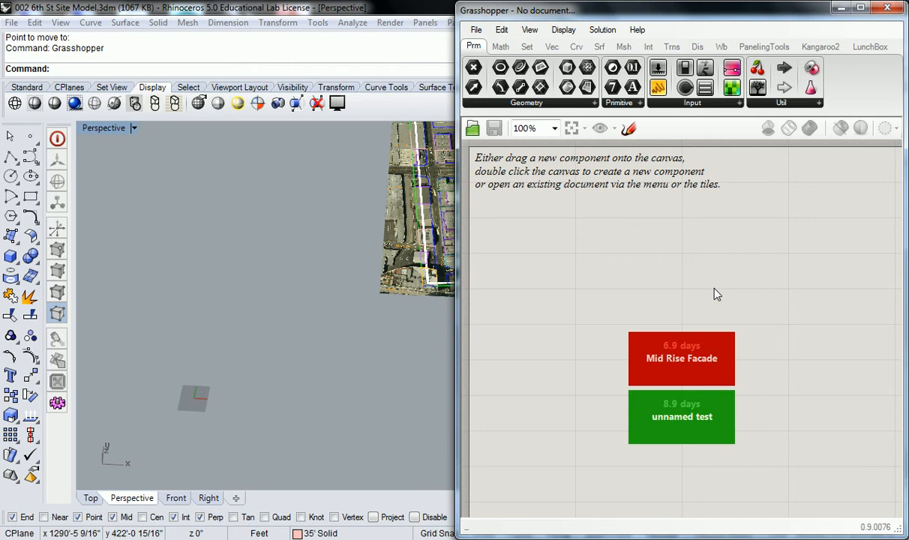
{"action": "mouse_move", "coordinate": [641, 271]}
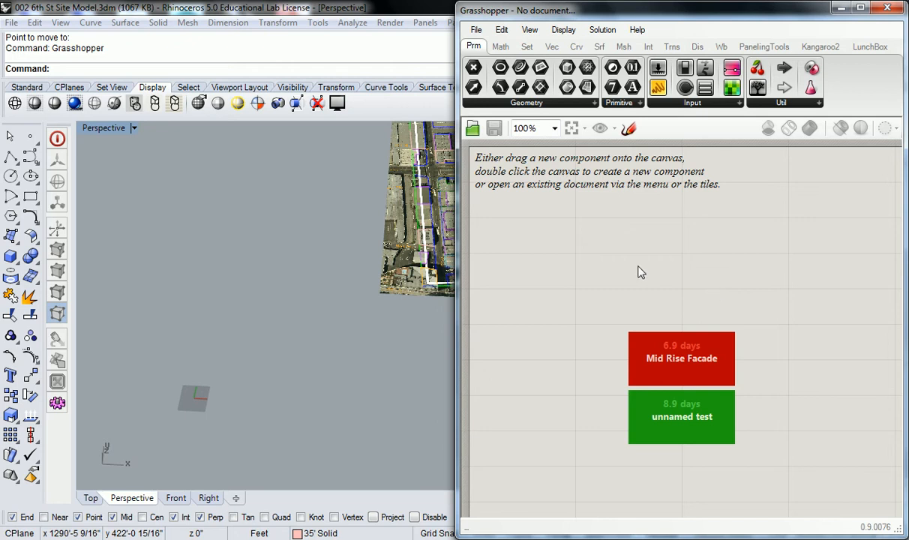
{"action": "mouse_move", "coordinate": [614, 279]}
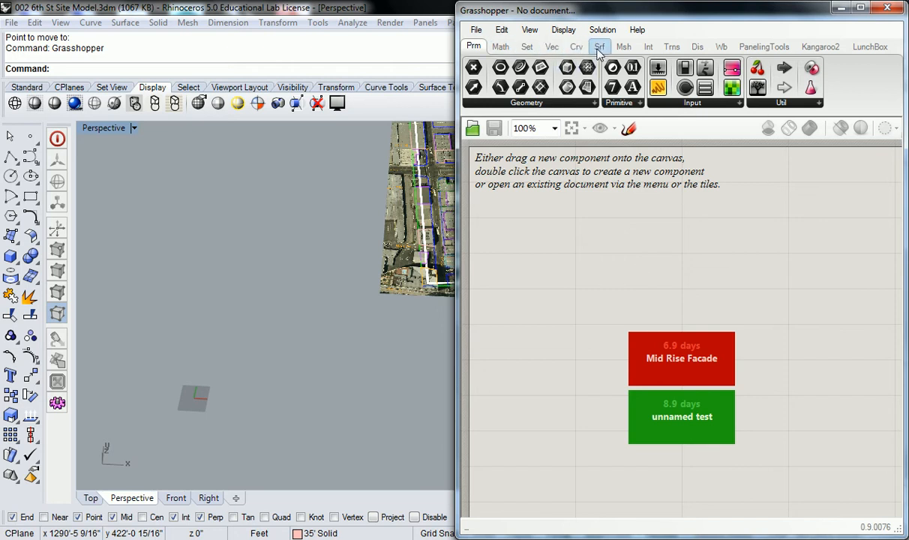
{"action": "left_click", "coordinate": [551, 47]}
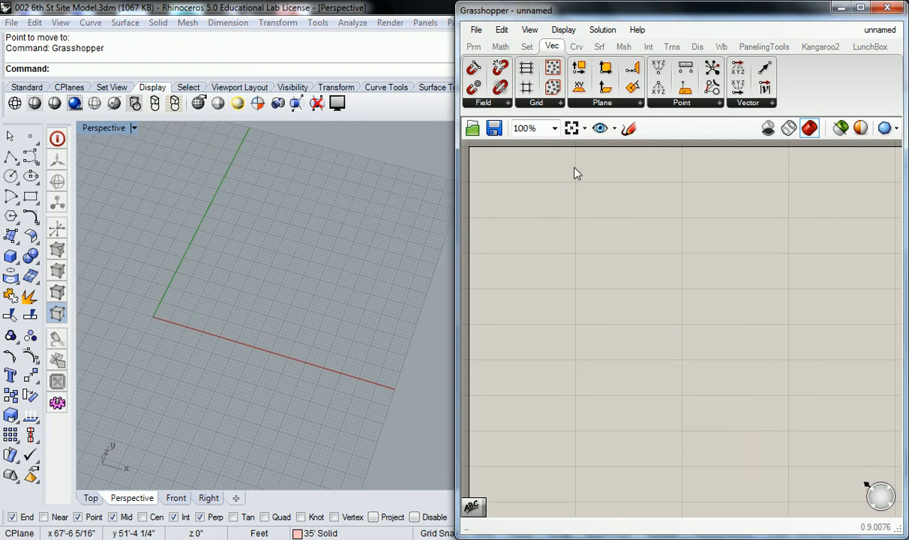
Step: Place a Sphere component from the Srf Primitive panel and open its Bake attributes
{"action": "left_click", "coordinate": [598, 46]}
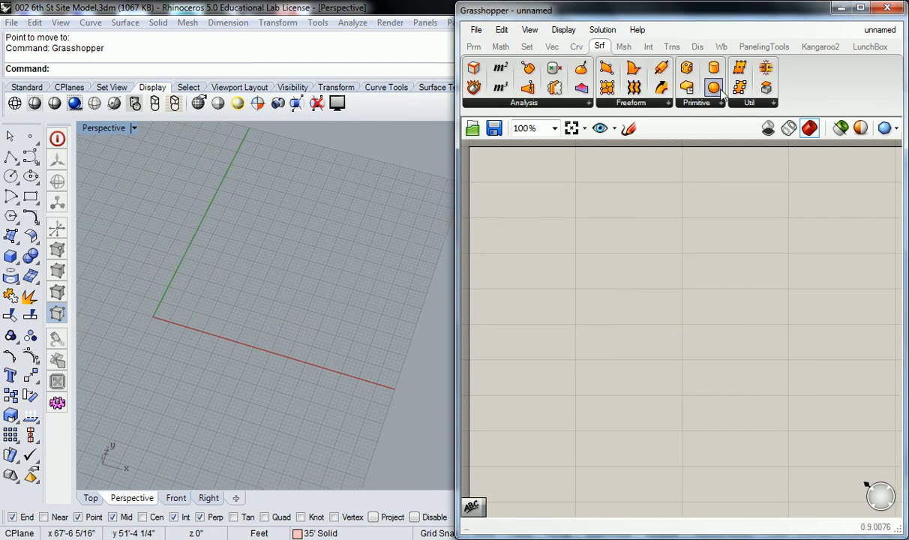
{"action": "left_click", "coordinate": [713, 88]}
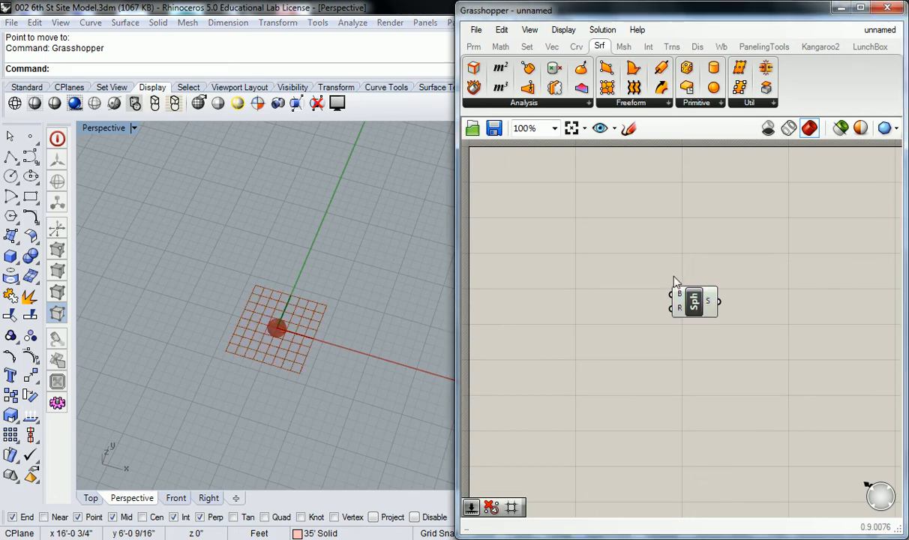
{"action": "mouse_move", "coordinate": [693, 305]}
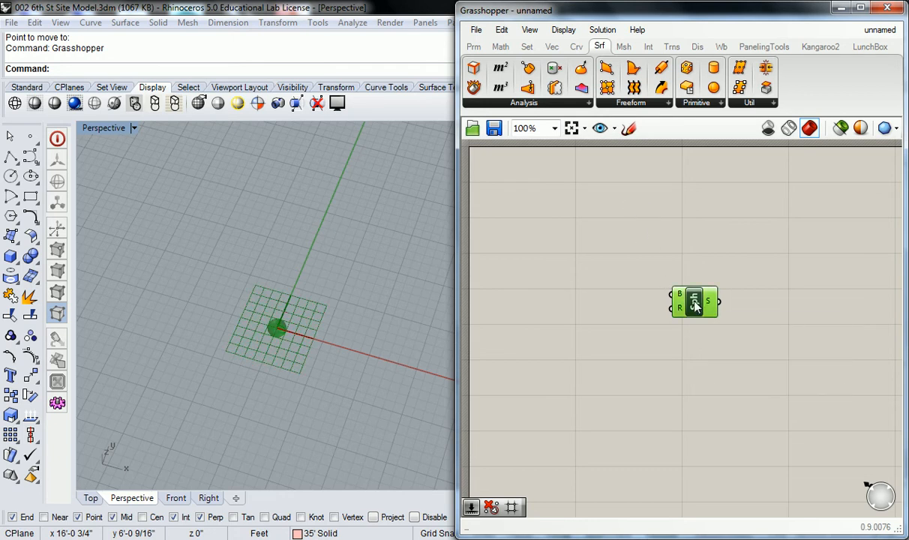
{"action": "mouse_move", "coordinate": [693, 302]}
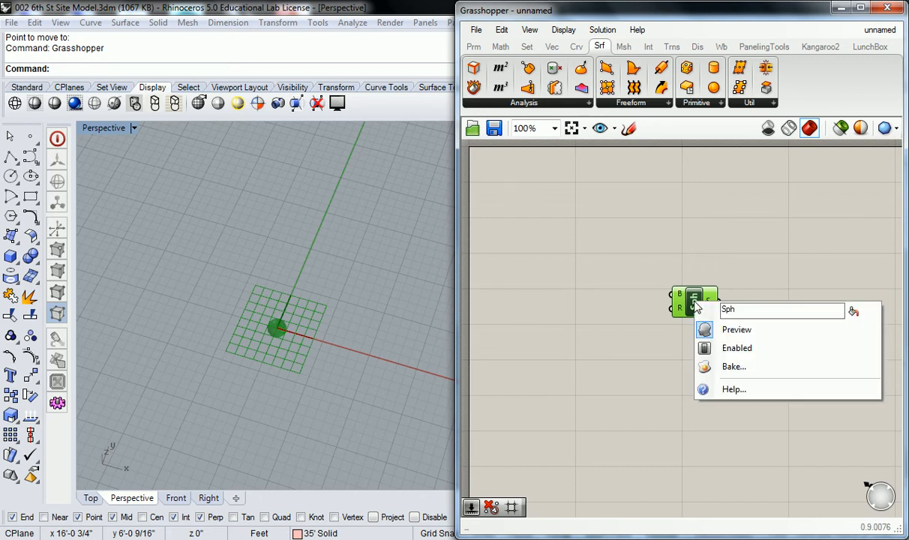
{"action": "mouse_move", "coordinate": [733, 367]}
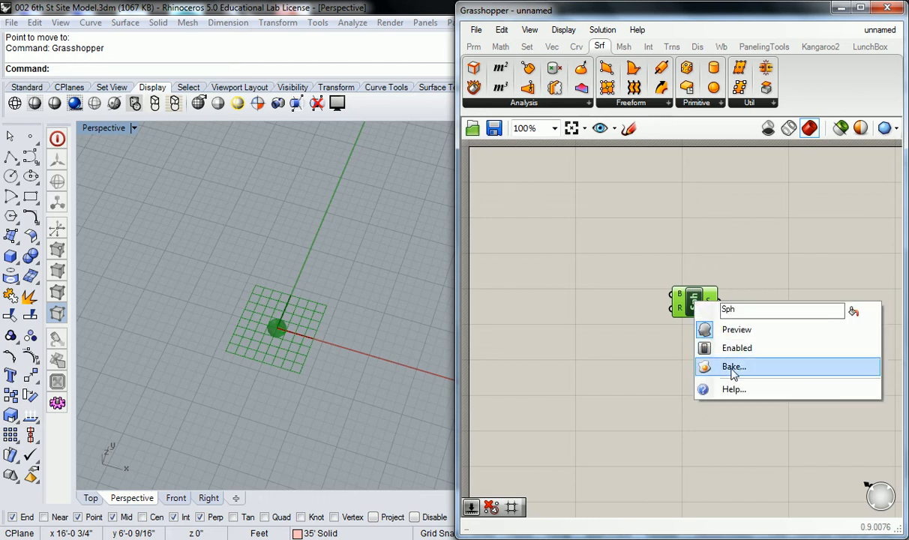
{"action": "left_click", "coordinate": [733, 365]}
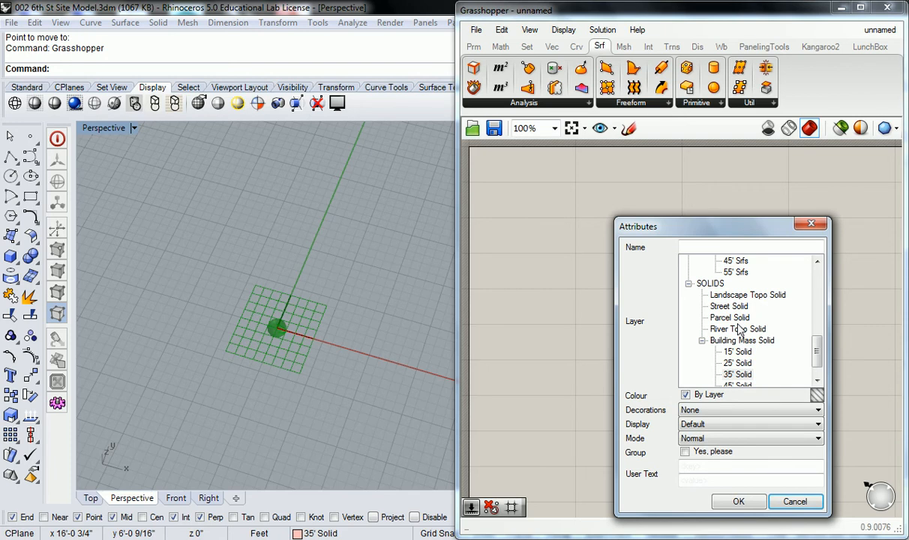
Step: Pick a layer for the baked geometry and switch off the Sph component's preview
{"action": "left_click", "coordinate": [738, 500]}
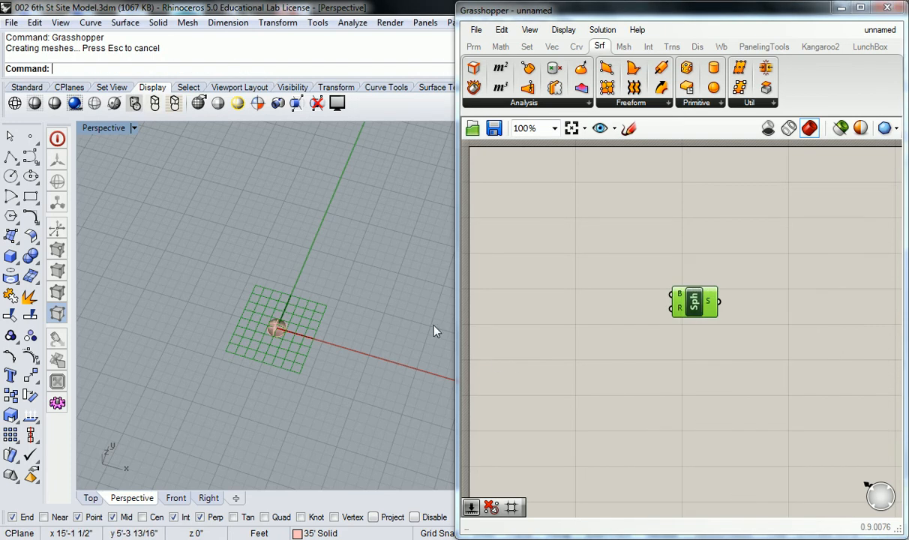
{"action": "right_click", "coordinate": [694, 301]}
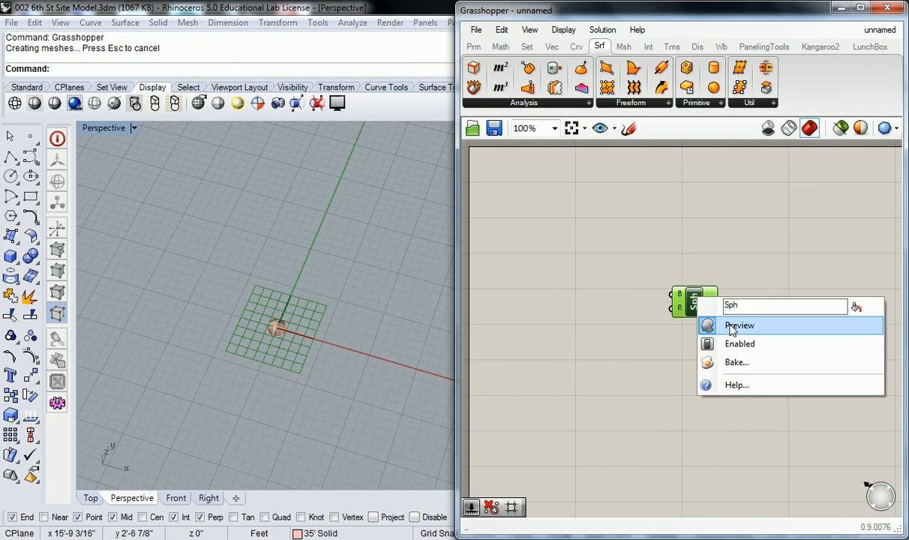
{"action": "left_click", "coordinate": [739, 325]}
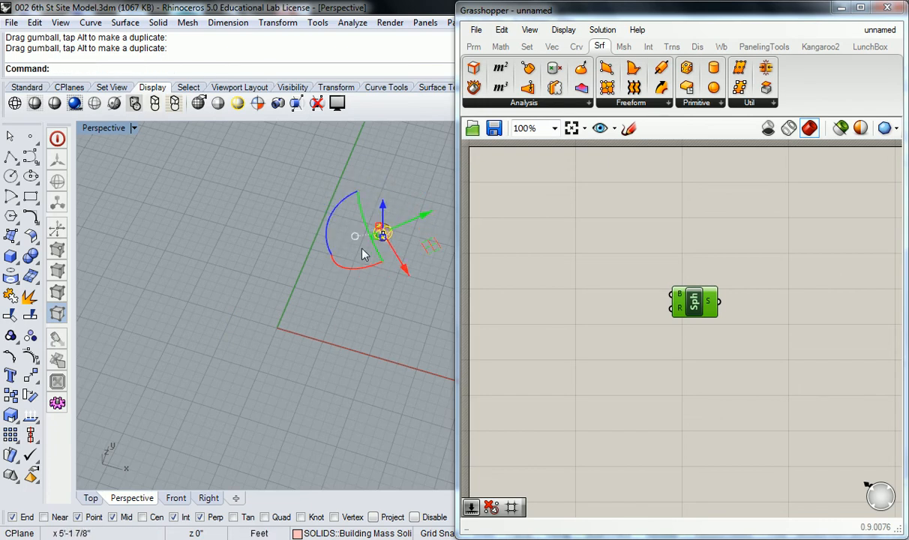
Step: Select the small stray sphere in the Rhino viewport and delete it
{"action": "left_click", "coordinate": [693, 302]}
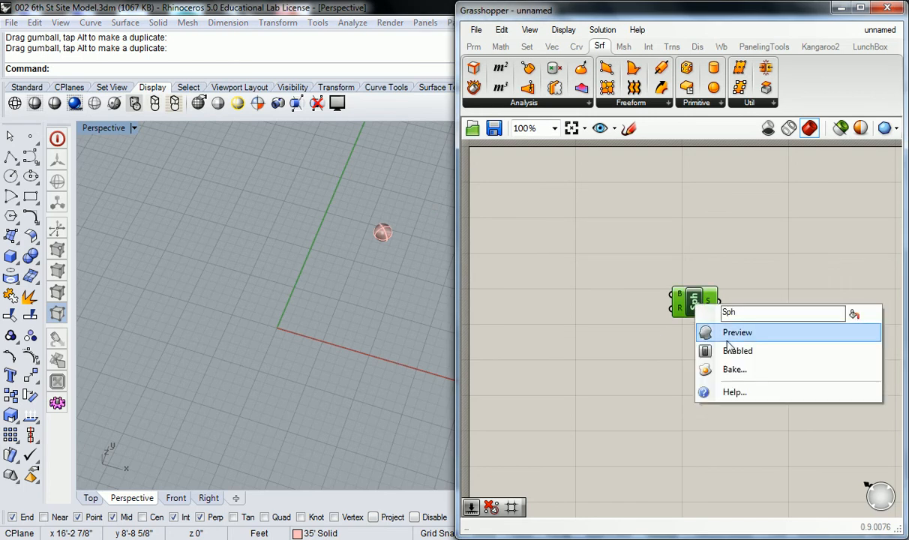
{"action": "left_click", "coordinate": [736, 332]}
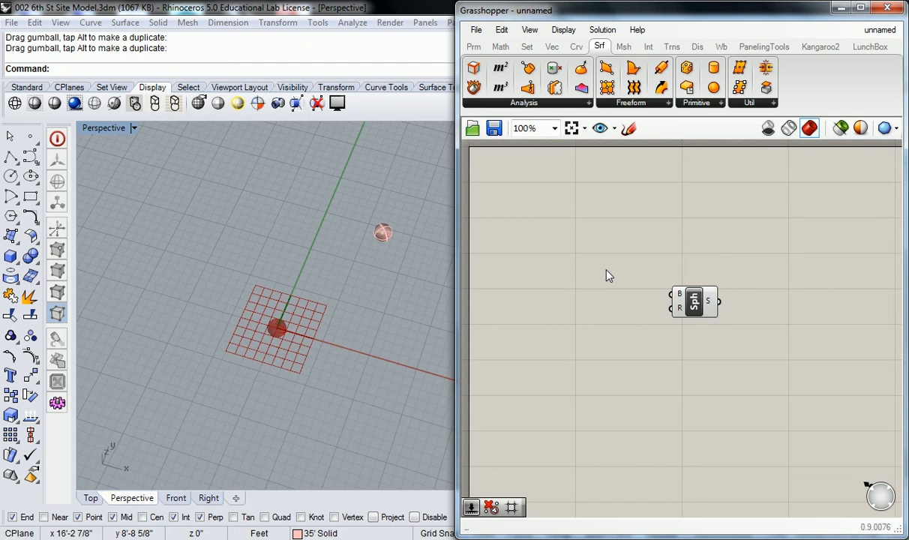
{"action": "left_click", "coordinate": [383, 232]}
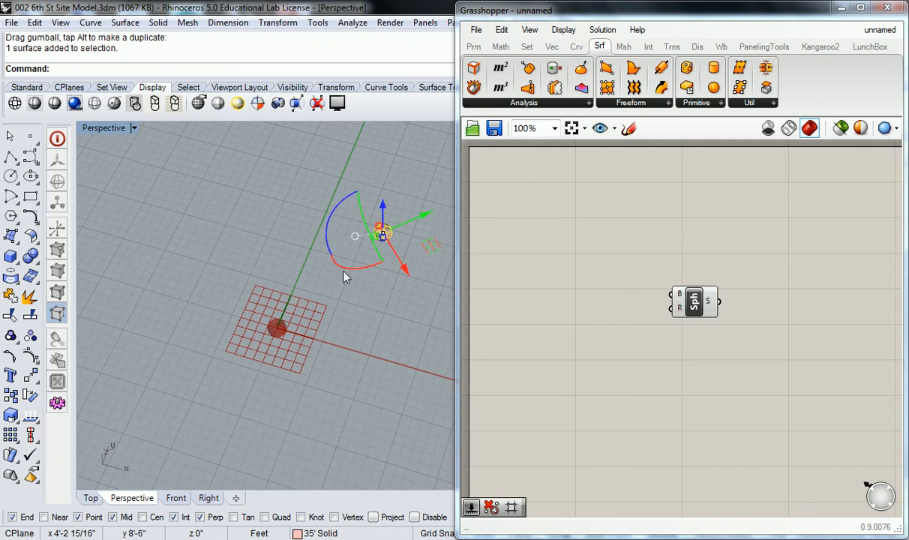
{"action": "key", "text": "Delete"}
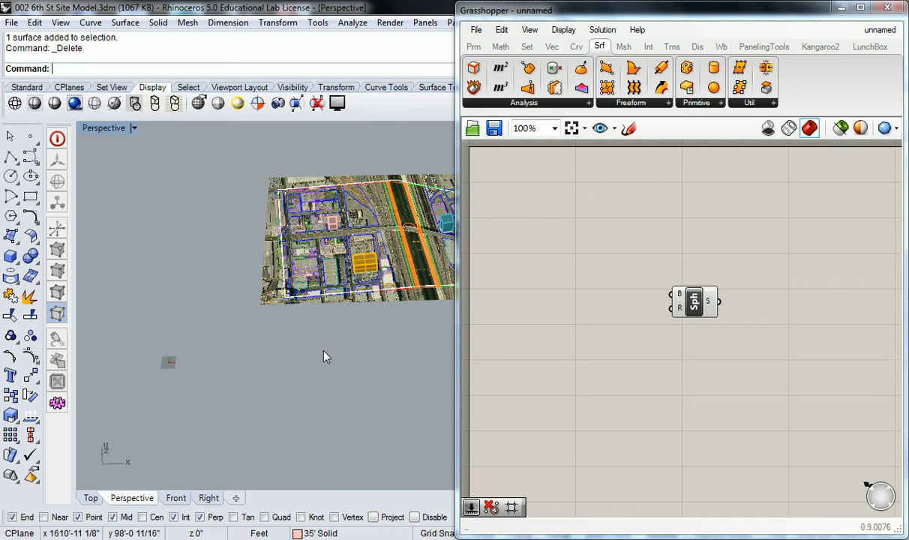
{"action": "mouse_move", "coordinate": [638, 317]}
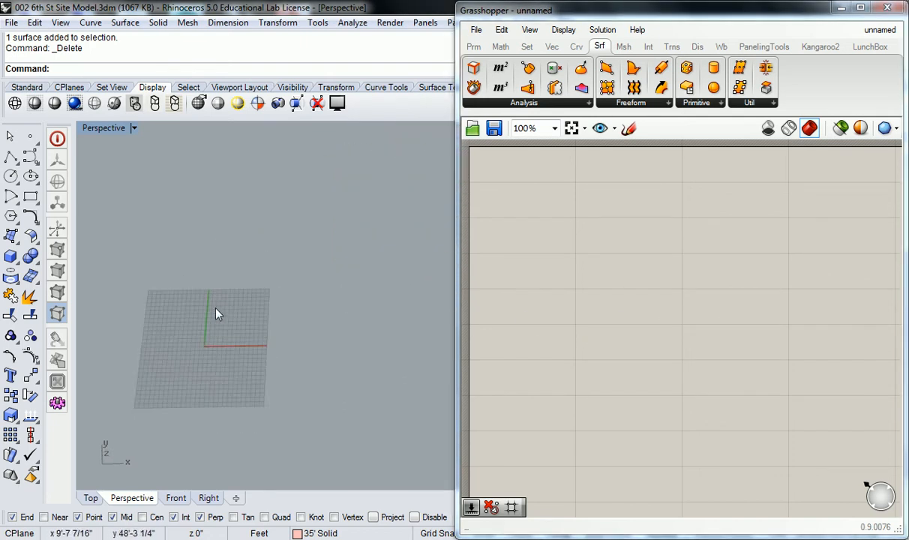
Step: Pan the Perspective view to the origin grid and maximize the Top viewport
{"action": "left_click_drag", "start_coordinate": [217, 313], "coordinate": [242, 176]}
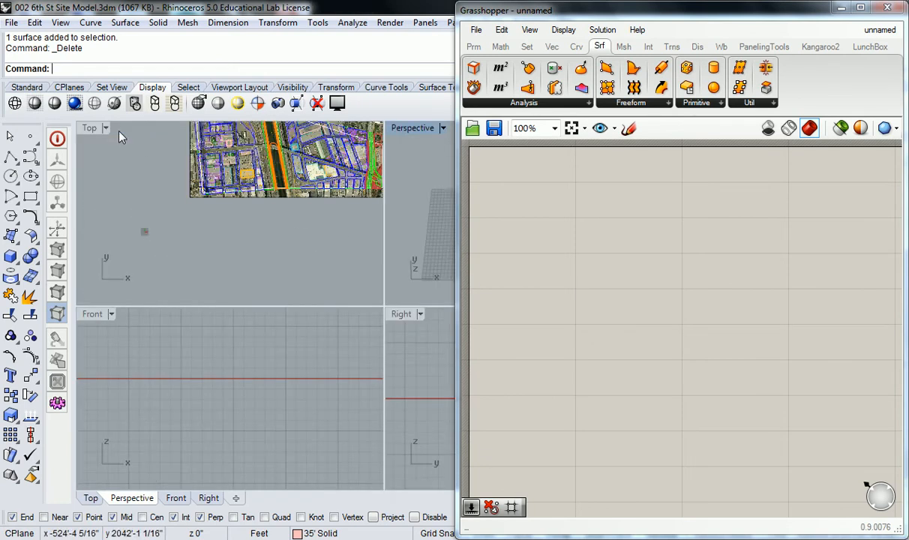
{"action": "double_click", "coordinate": [90, 128]}
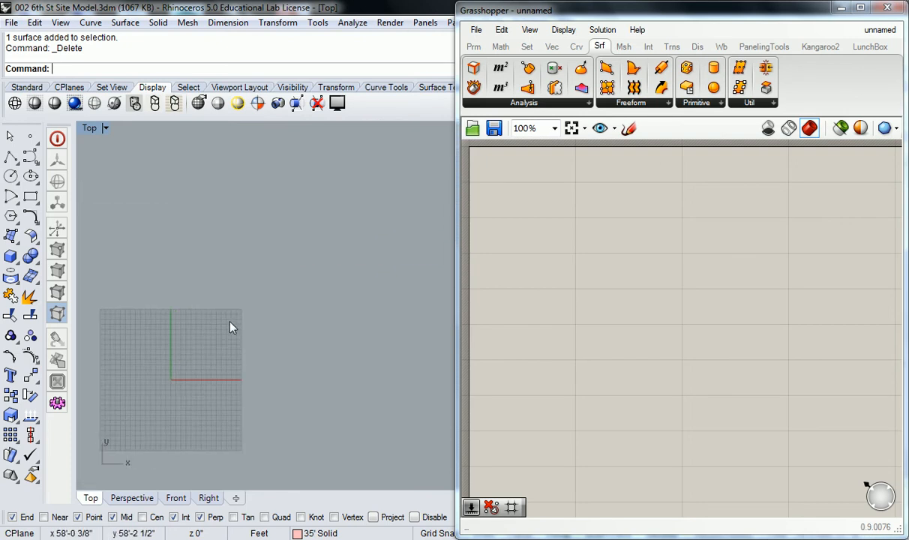
{"action": "mouse_move", "coordinate": [233, 328]}
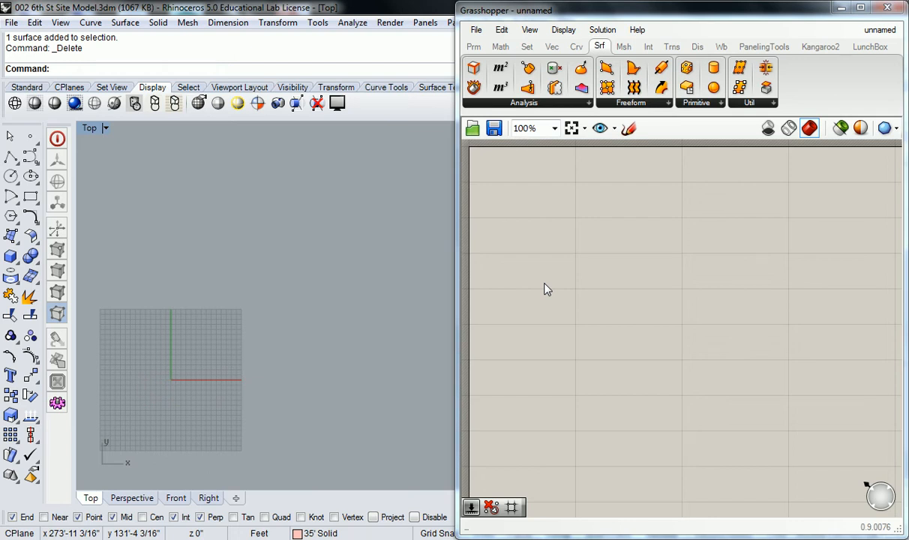
{"action": "mouse_move", "coordinate": [97, 92]}
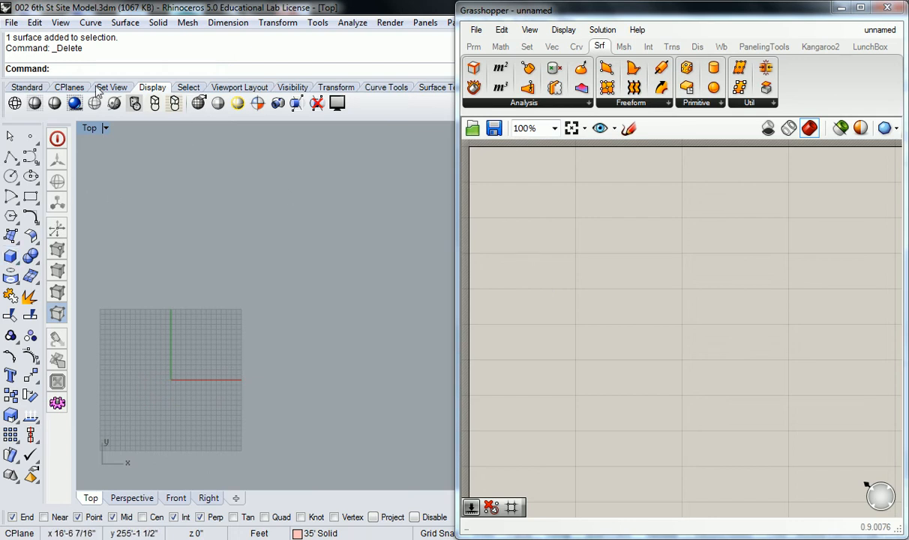
{"action": "mouse_move", "coordinate": [125, 21]}
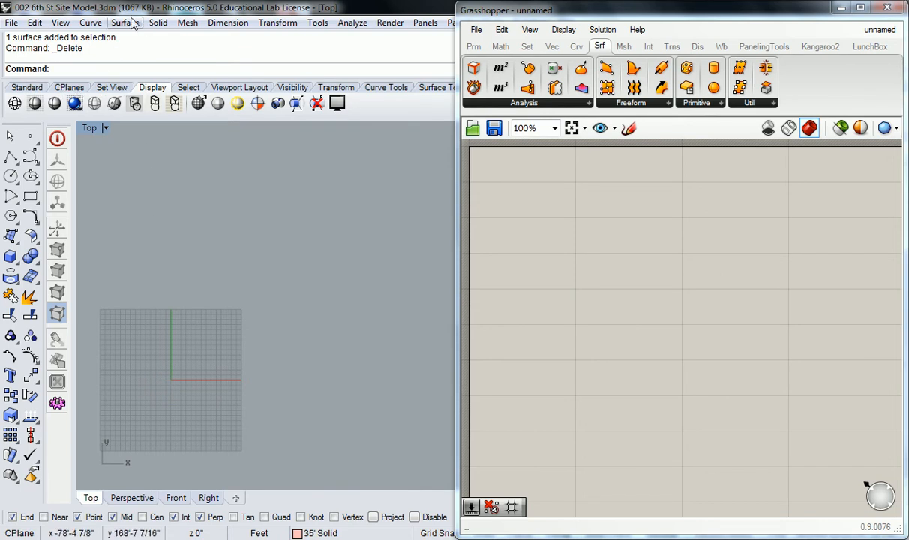
Step: Start the Surface > Plane > Corner to Corner command in the Top view
{"action": "left_click", "coordinate": [124, 22]}
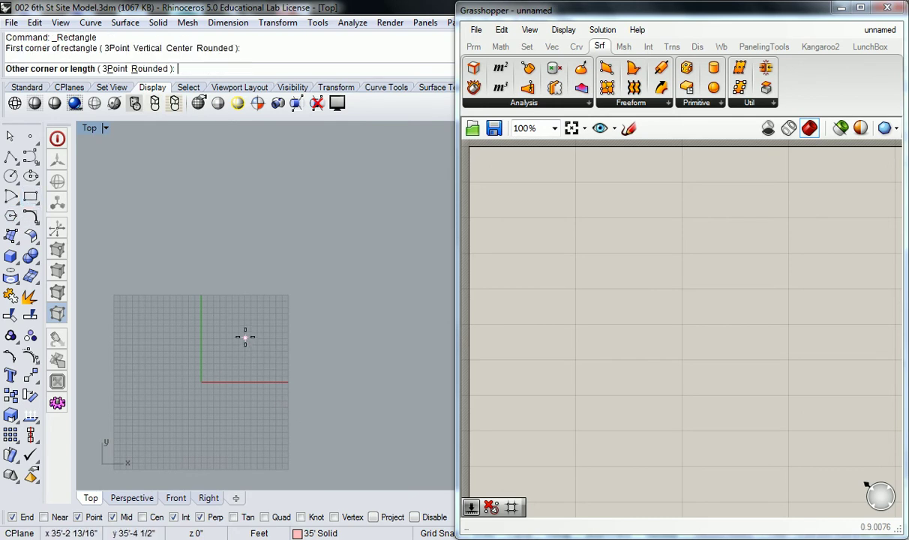
Step: Place the opposite corner to finish the square plane, then select and deselect it
{"action": "left_click", "coordinate": [427, 175]}
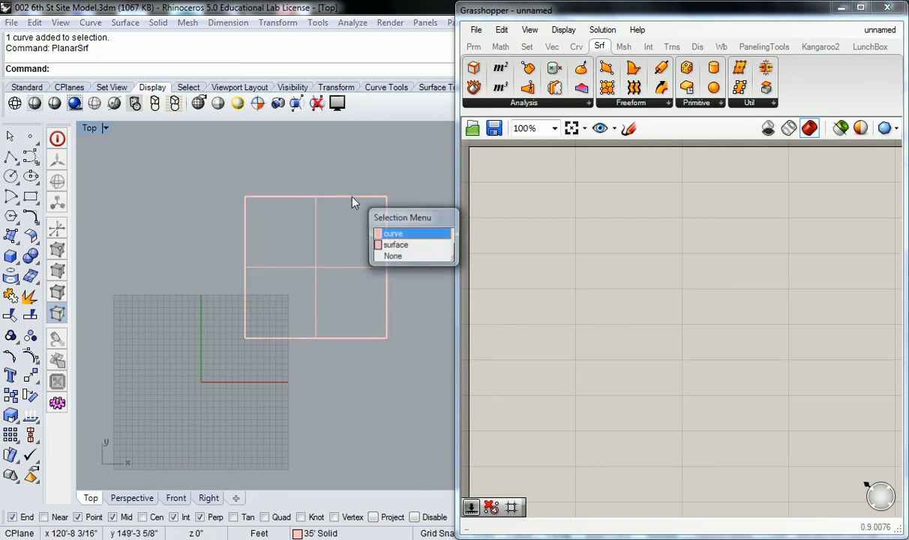
{"action": "left_click", "coordinate": [393, 233]}
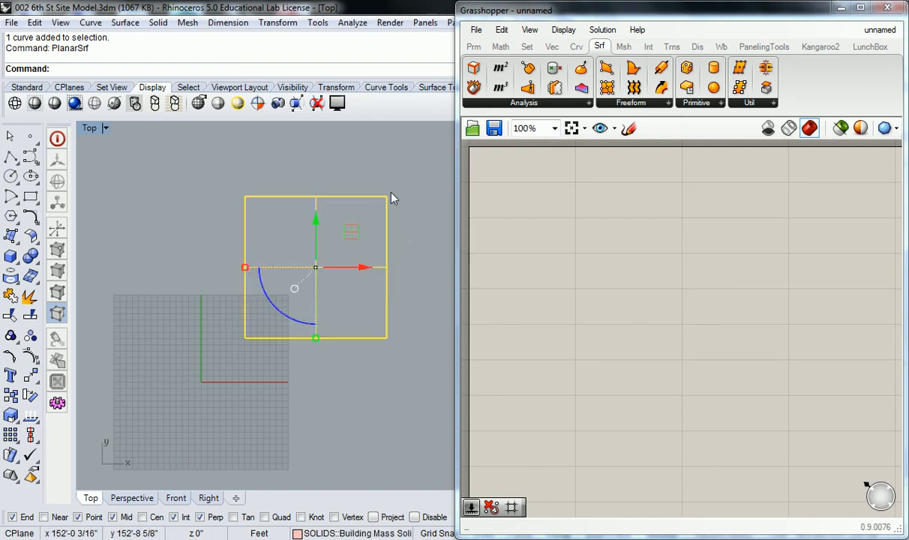
{"action": "mouse_move", "coordinate": [393, 195]}
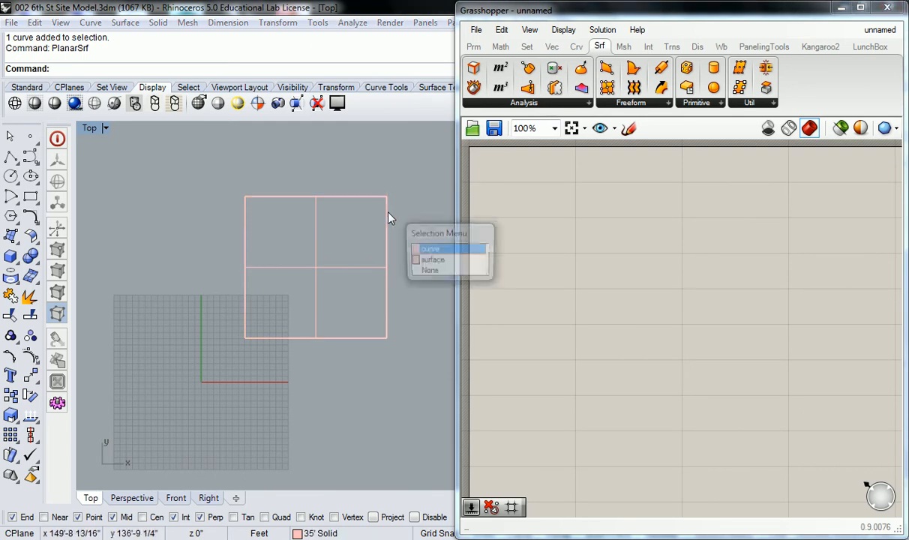
{"action": "left_click", "coordinate": [431, 248]}
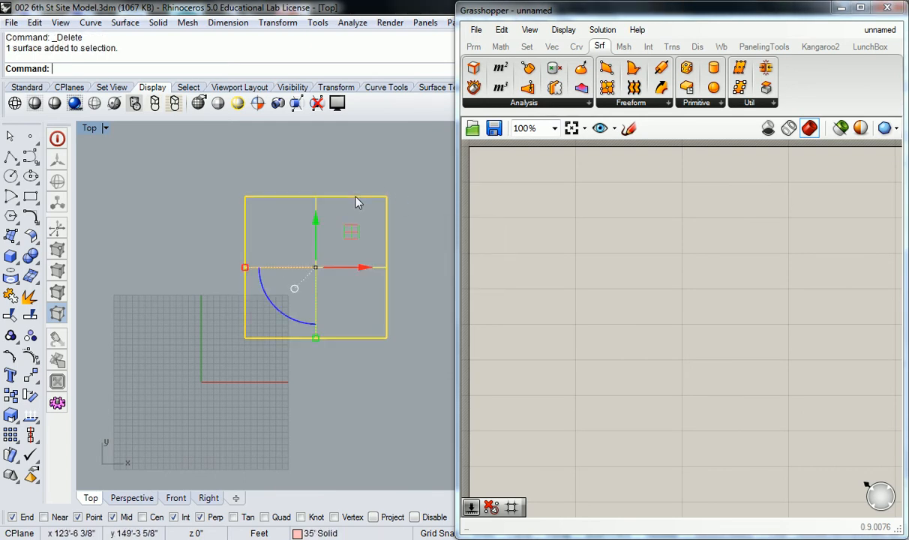
{"action": "left_click", "coordinate": [356, 180]}
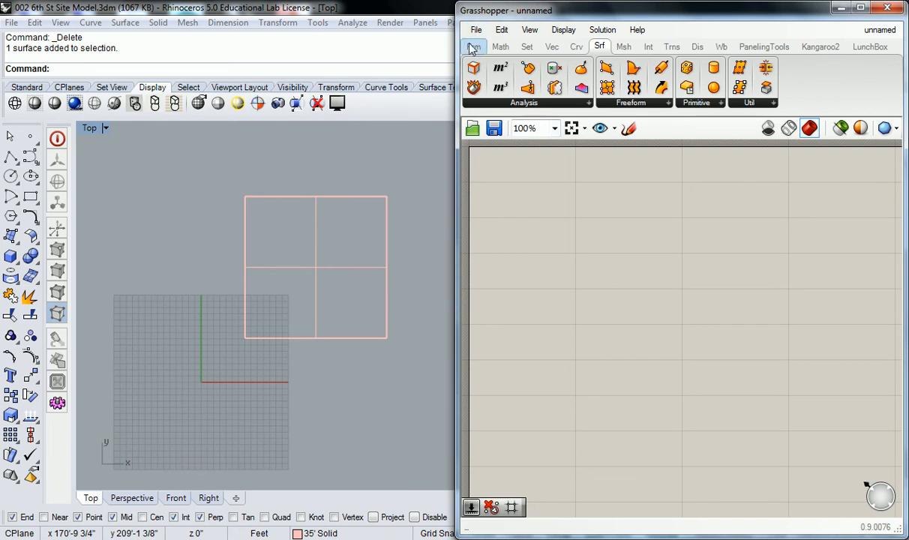
Step: Place an empty Srf parameter from the Params tab and bring up its options menu
{"action": "left_click", "coordinate": [476, 46]}
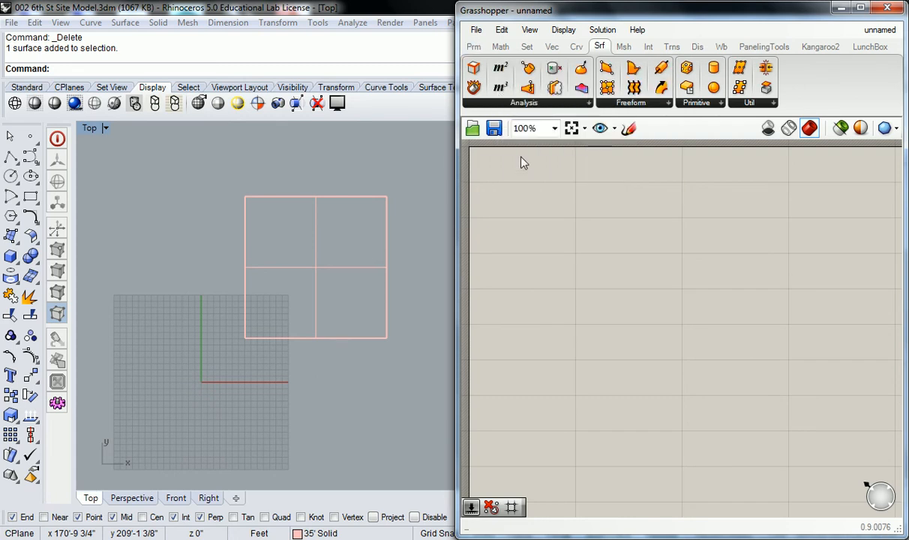
{"action": "left_click", "coordinate": [473, 47]}
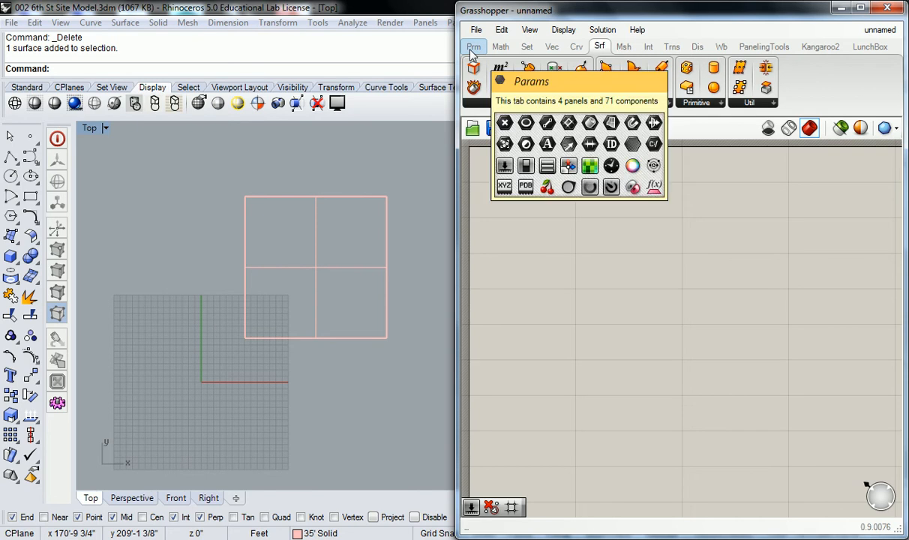
{"action": "left_click", "coordinate": [473, 46]}
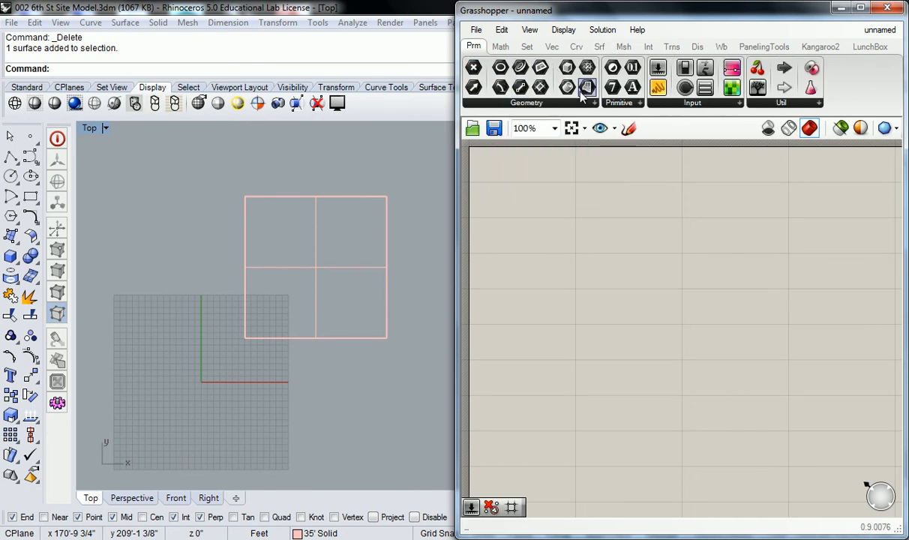
{"action": "mouse_move", "coordinate": [587, 88]}
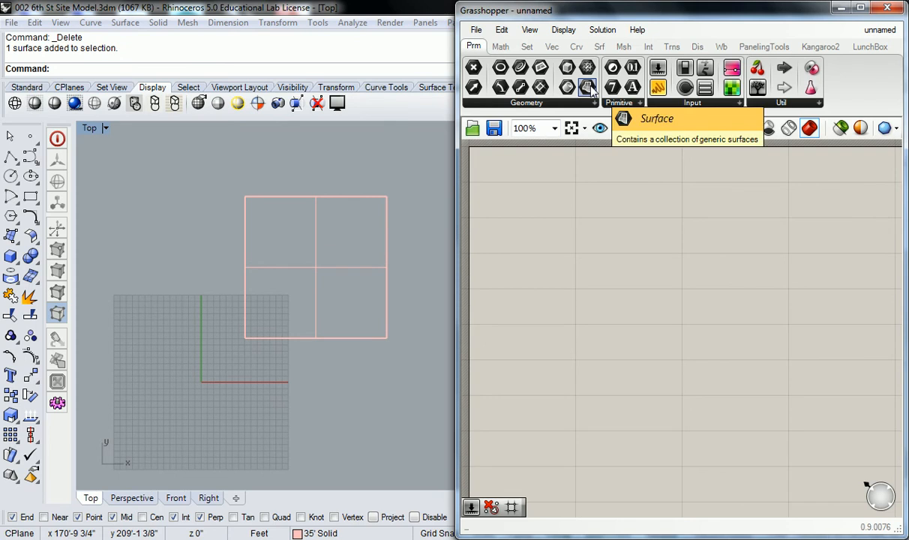
{"action": "left_click", "coordinate": [587, 86]}
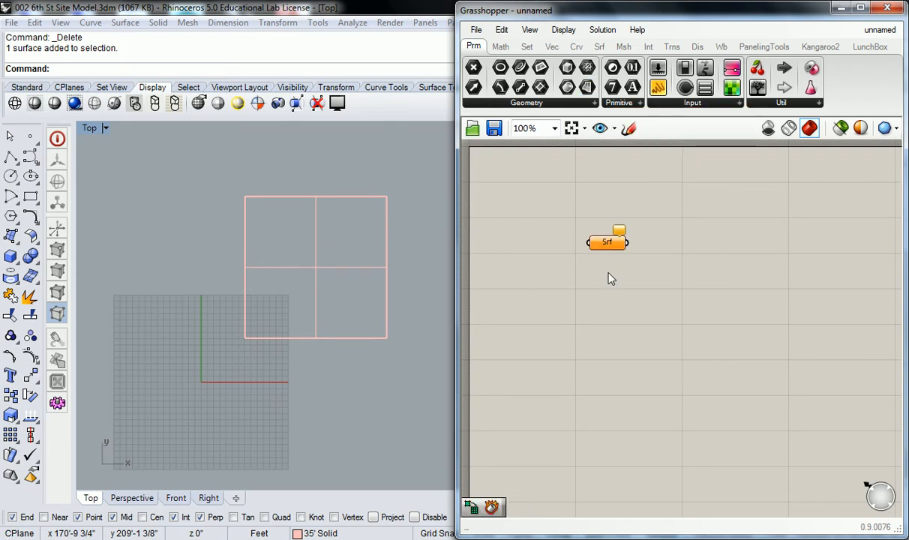
{"action": "mouse_move", "coordinate": [607, 242]}
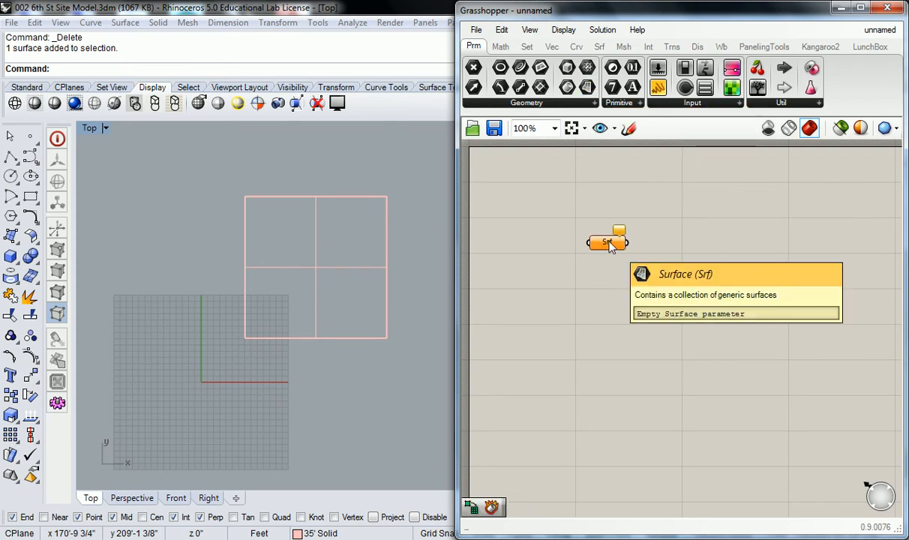
{"action": "right_click", "coordinate": [608, 242]}
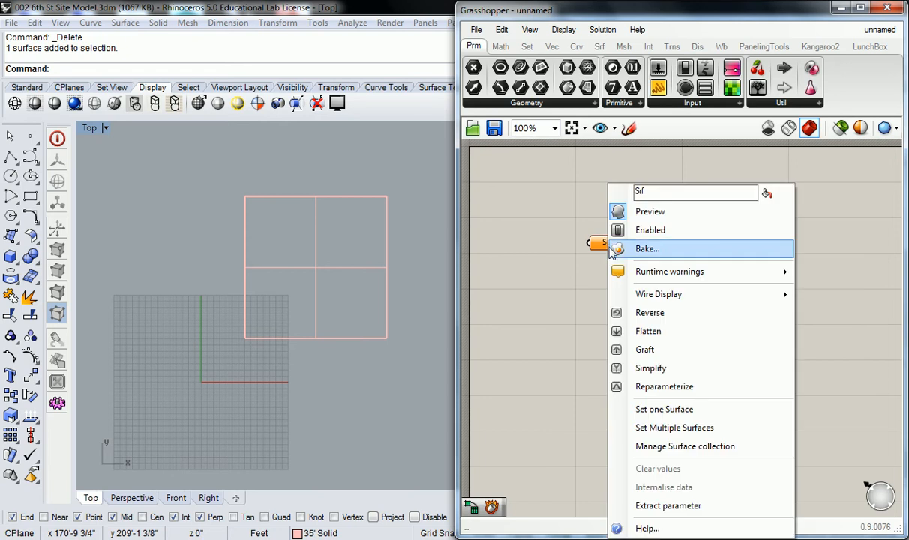
{"action": "mouse_move", "coordinate": [663, 409]}
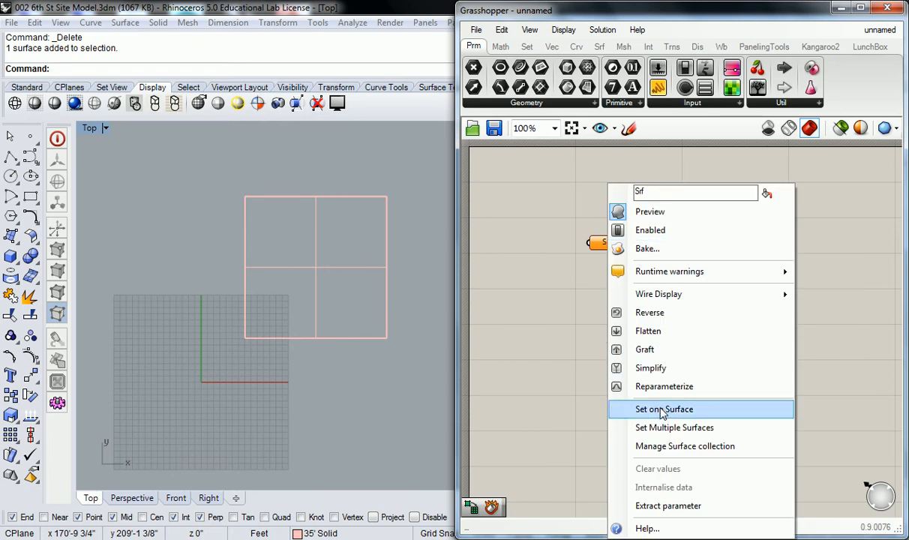
{"action": "left_click", "coordinate": [662, 409]}
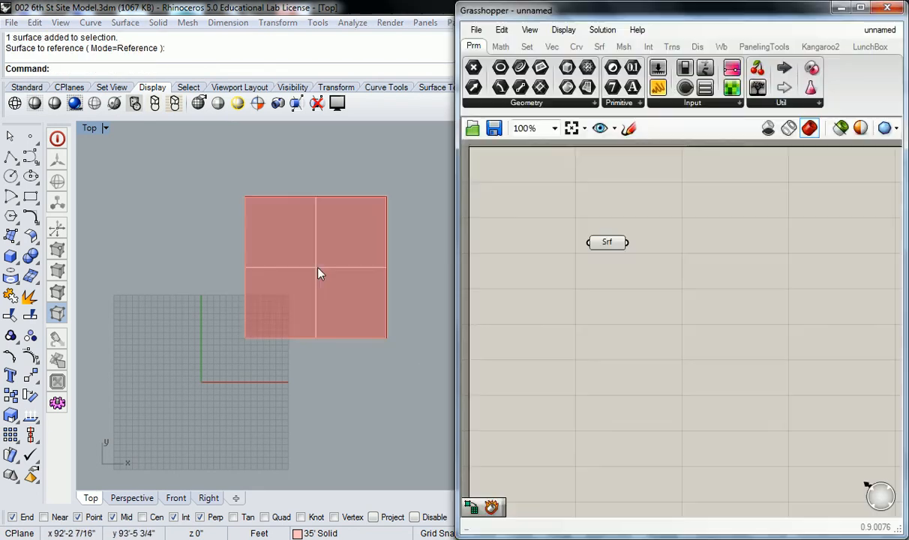
{"action": "mouse_move", "coordinate": [494, 293]}
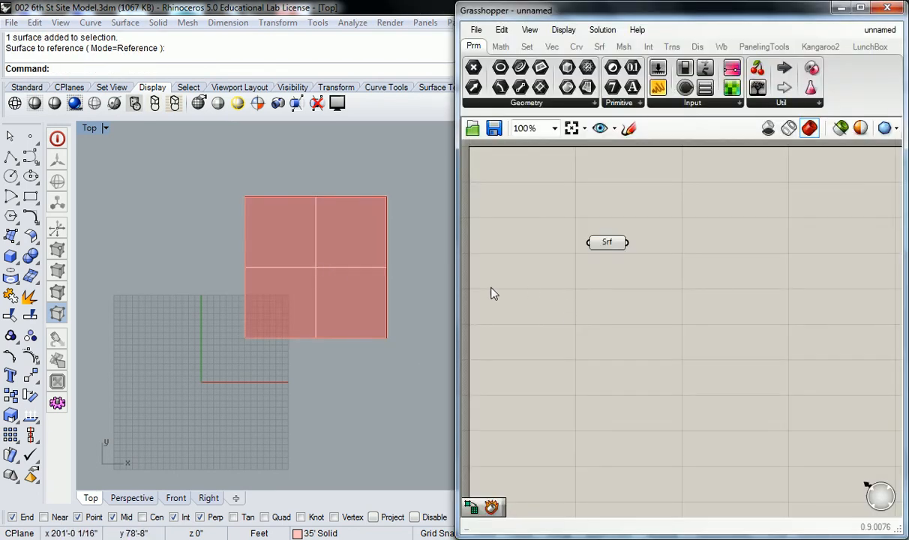
{"action": "mouse_move", "coordinate": [583, 293]}
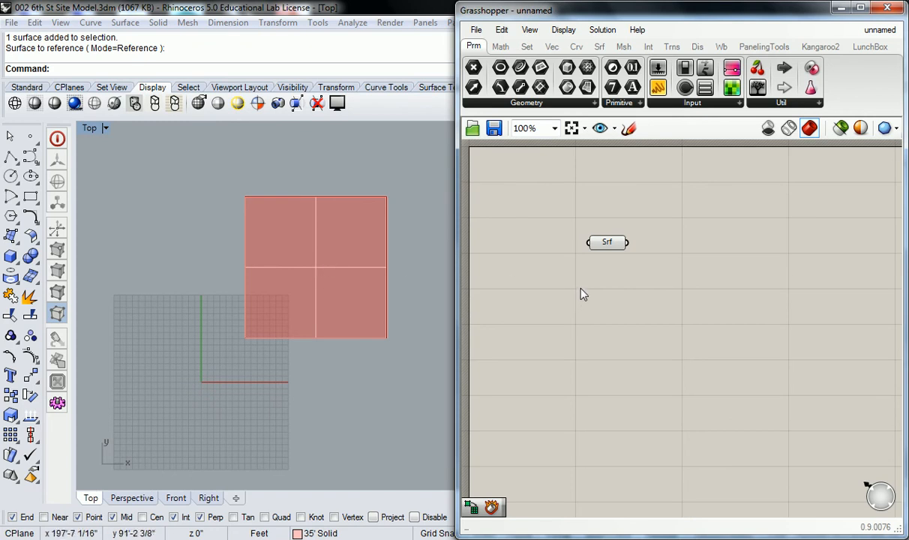
{"action": "left_click", "coordinate": [606, 241]}
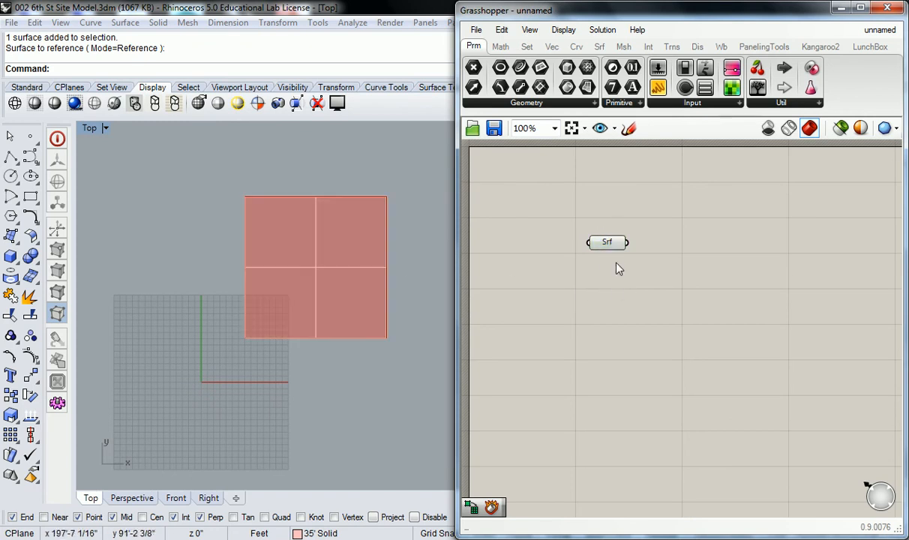
{"action": "left_click", "coordinate": [606, 241]}
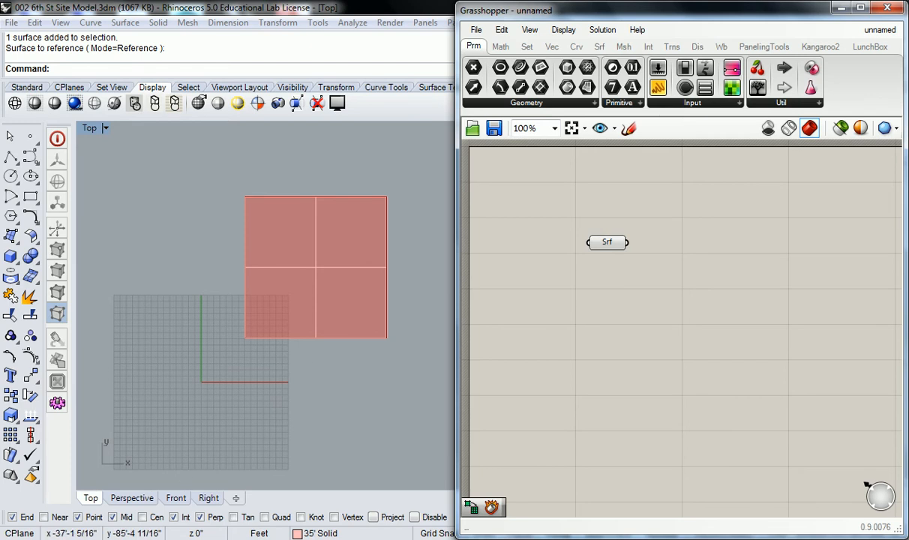
{"action": "mouse_move", "coordinate": [682, 332]}
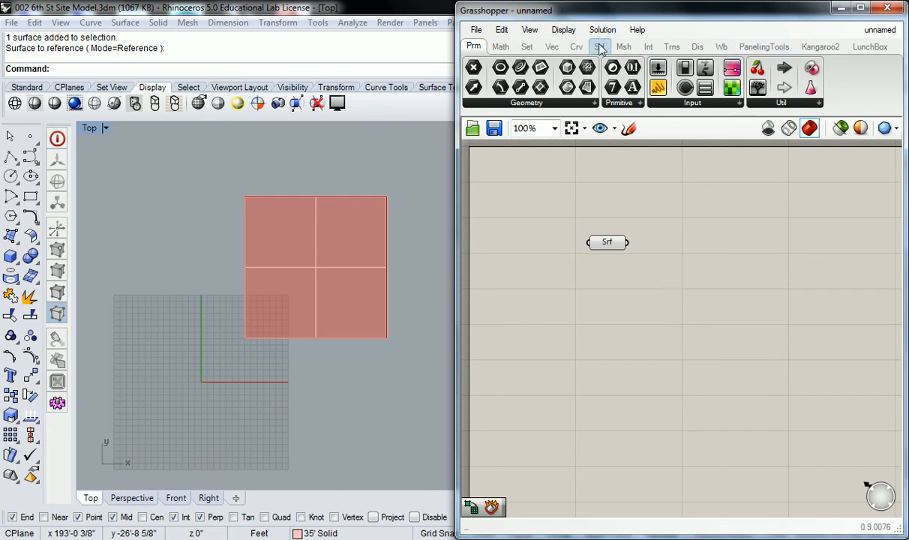
Step: Add the Isotrim (SubSrf) component from the Surface Util panel onto the canvas
{"action": "left_click", "coordinate": [600, 47]}
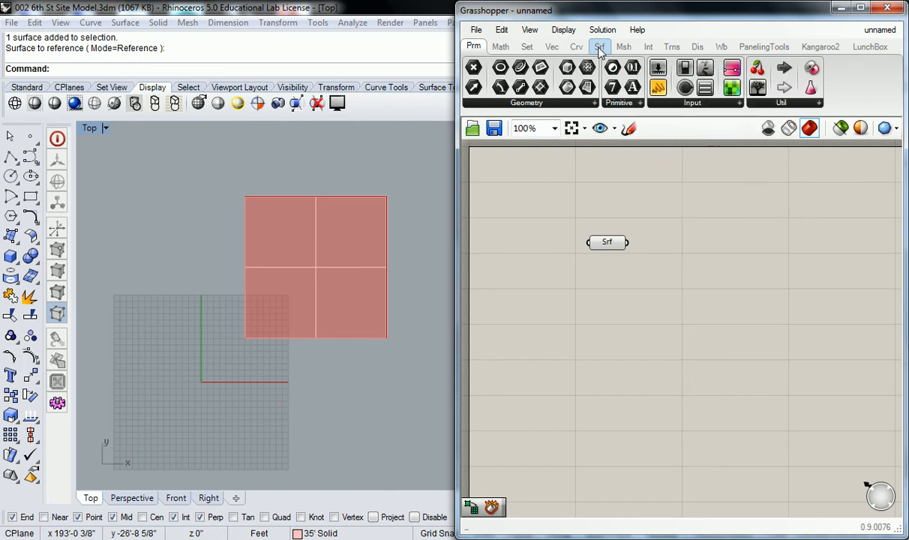
{"action": "left_click", "coordinate": [599, 46]}
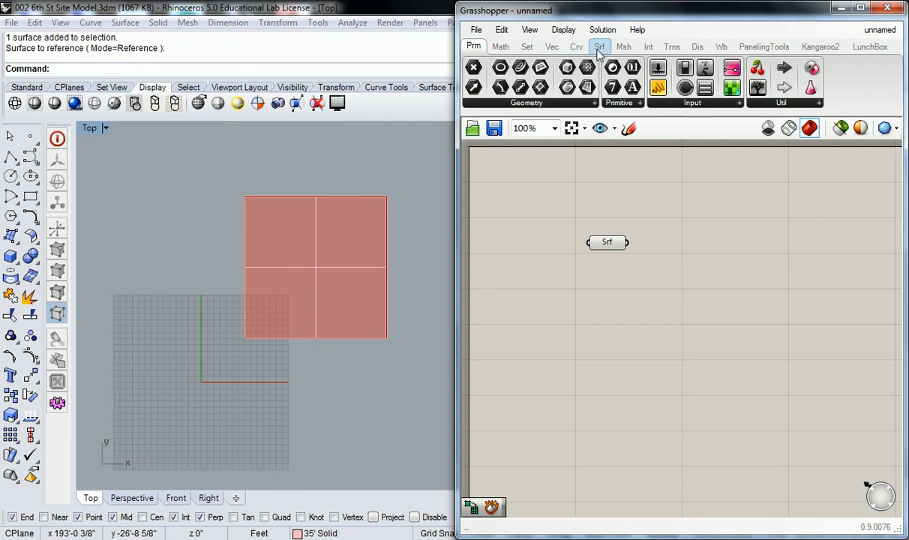
{"action": "left_click", "coordinate": [599, 46]}
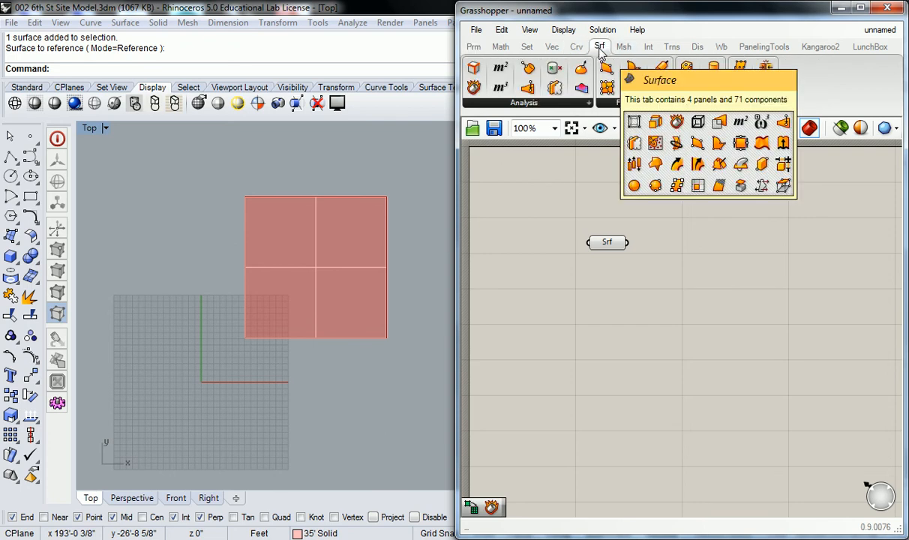
{"action": "left_click", "coordinate": [753, 103]}
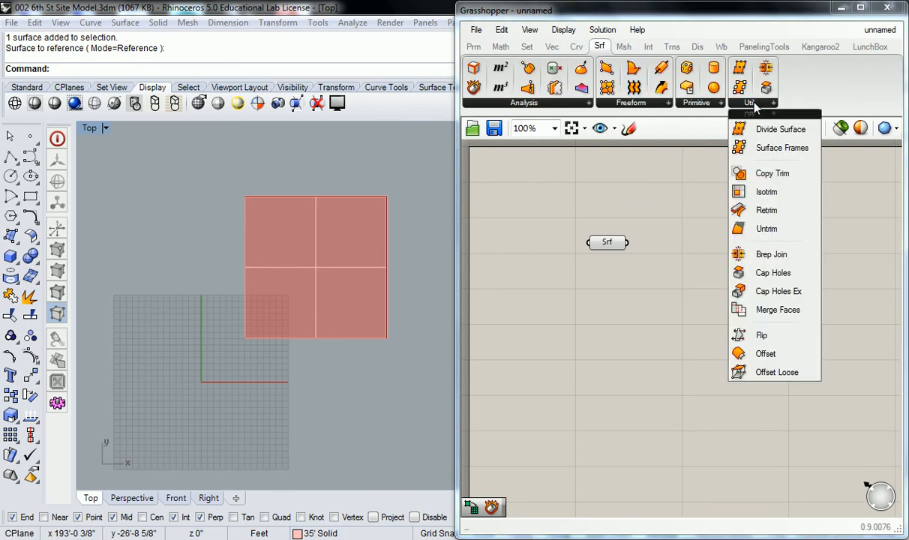
{"action": "mouse_move", "coordinate": [767, 191]}
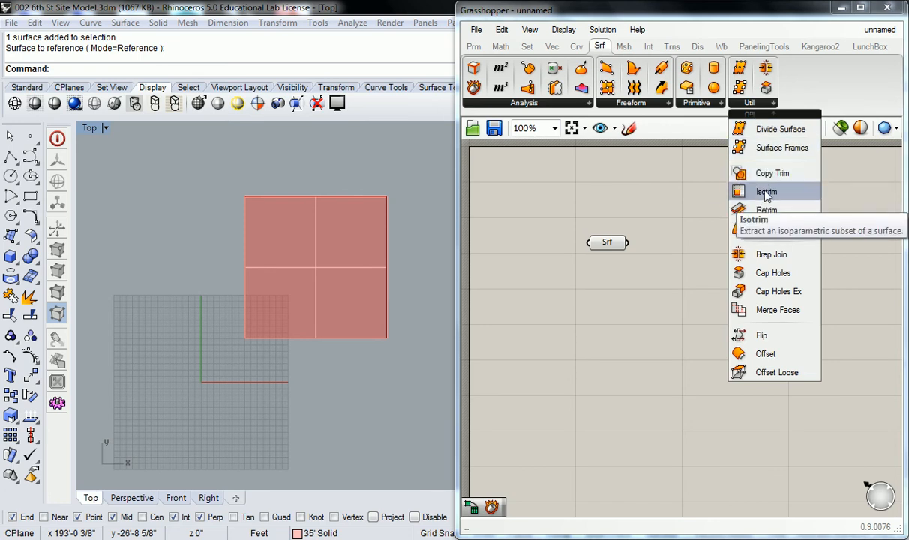
{"action": "left_click", "coordinate": [766, 191]}
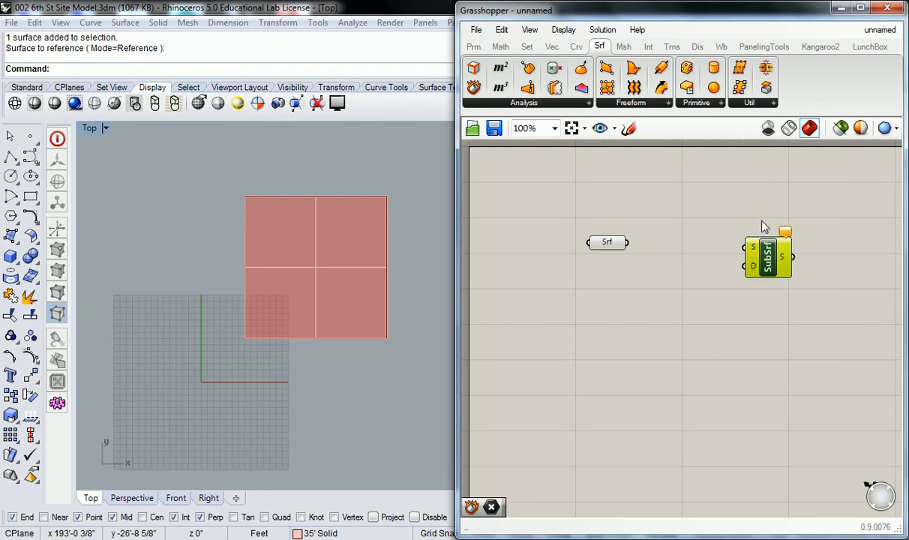
Step: Label the group 'Srf > Util' and nickname the component 'SubSrf (IsoTrim)'
{"action": "left_click", "coordinate": [766, 256]}
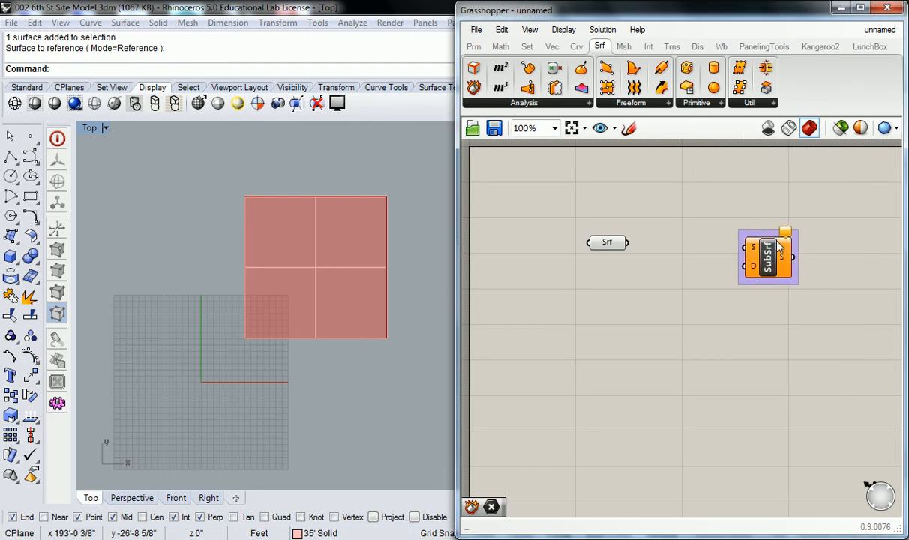
{"action": "right_click", "coordinate": [767, 255]}
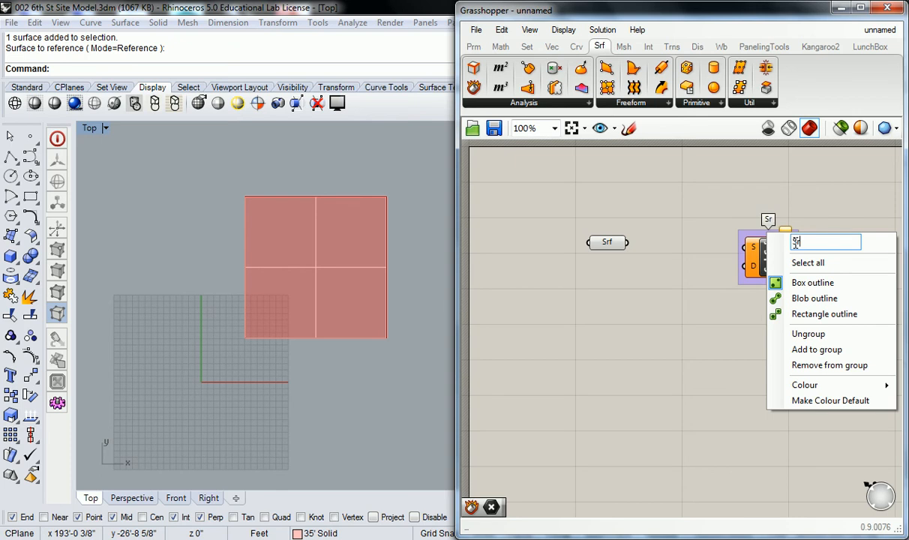
{"action": "type", "text": "Srf > Util"}
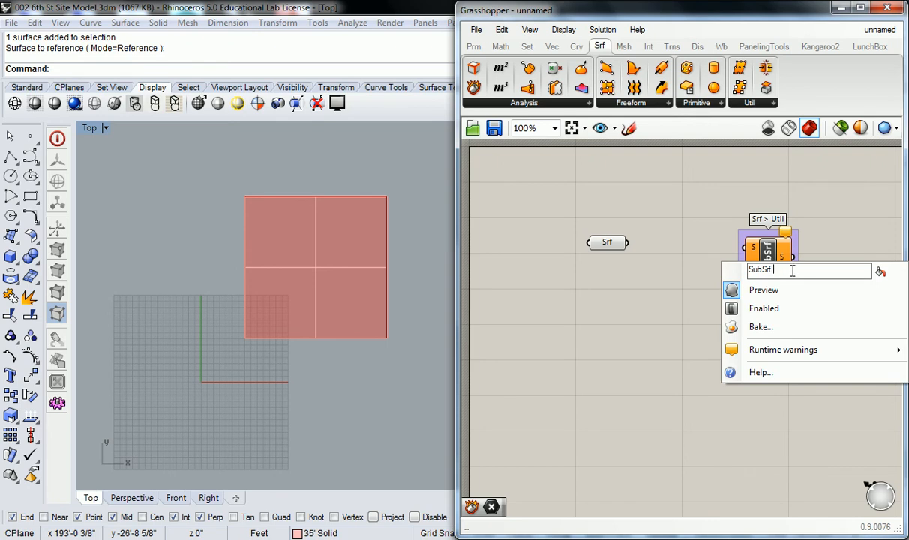
{"action": "type", "text": "(IsoTrim"}
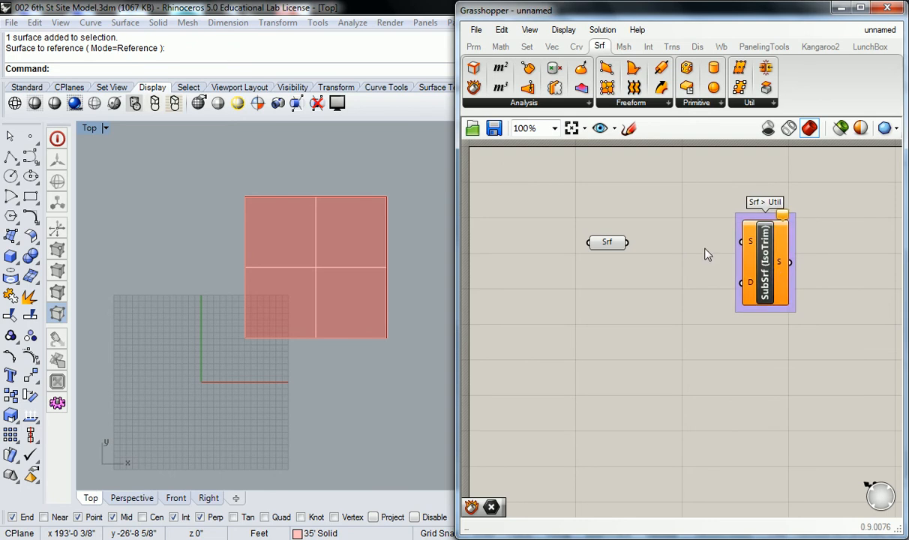
{"action": "mouse_move", "coordinate": [699, 242]}
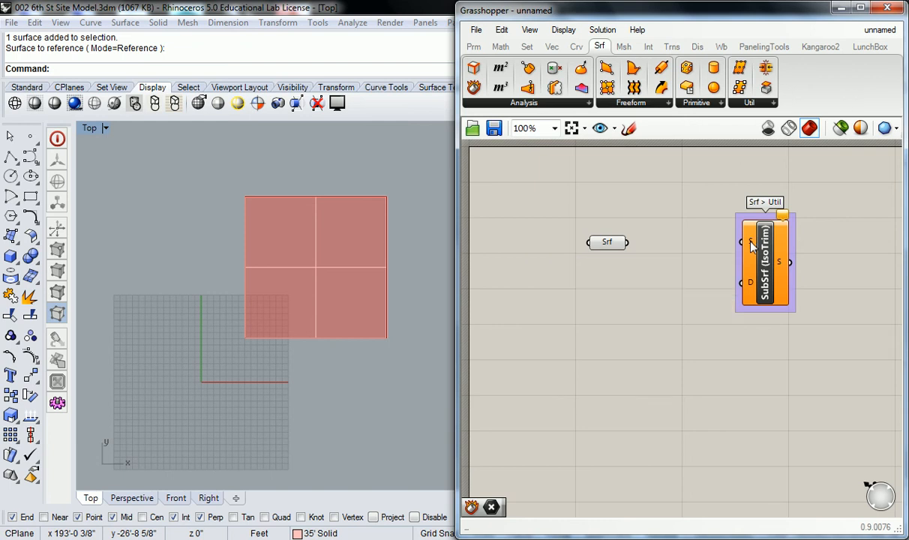
{"action": "mouse_move", "coordinate": [742, 283]}
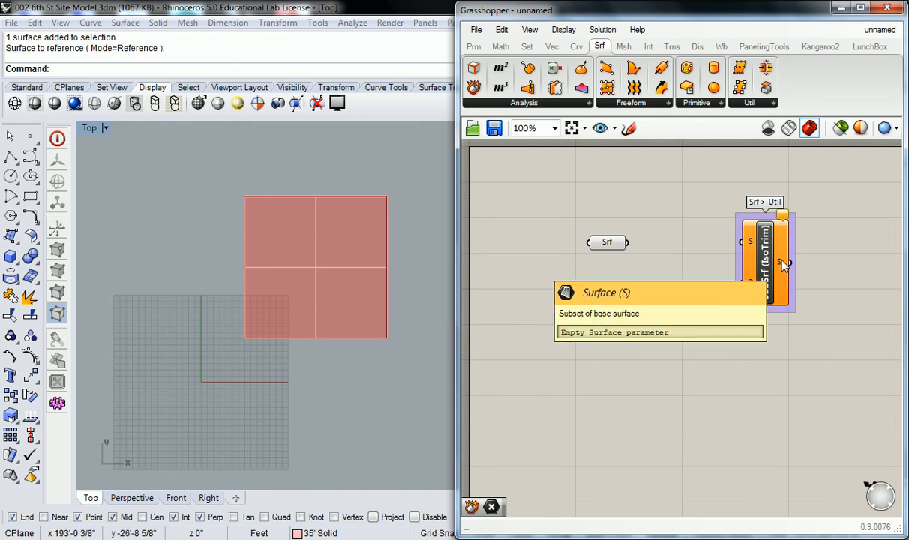
{"action": "mouse_move", "coordinate": [783, 264]}
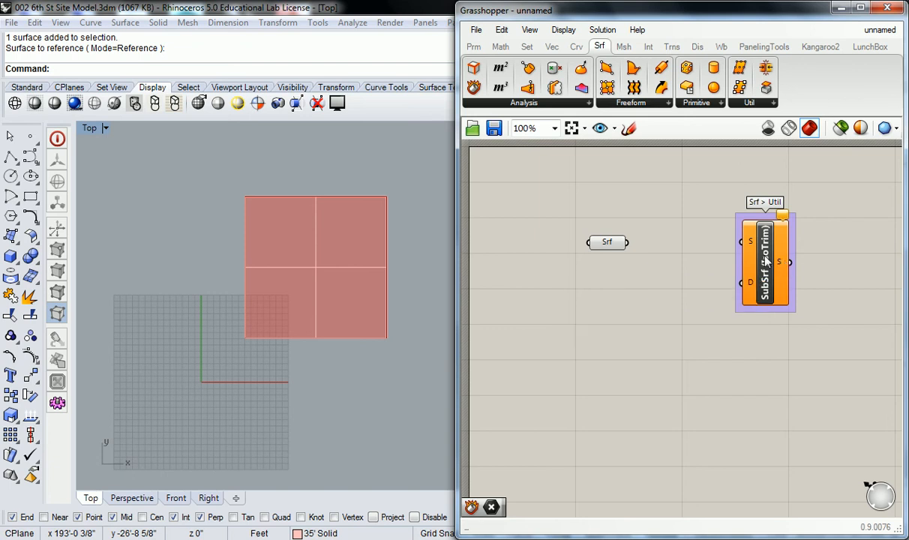
{"action": "mouse_move", "coordinate": [764, 262]}
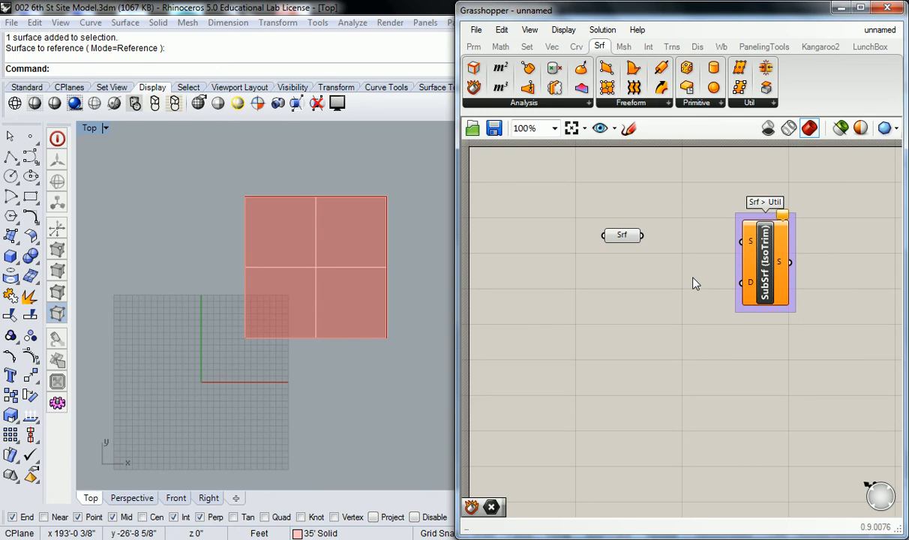
{"action": "mouse_move", "coordinate": [689, 268]}
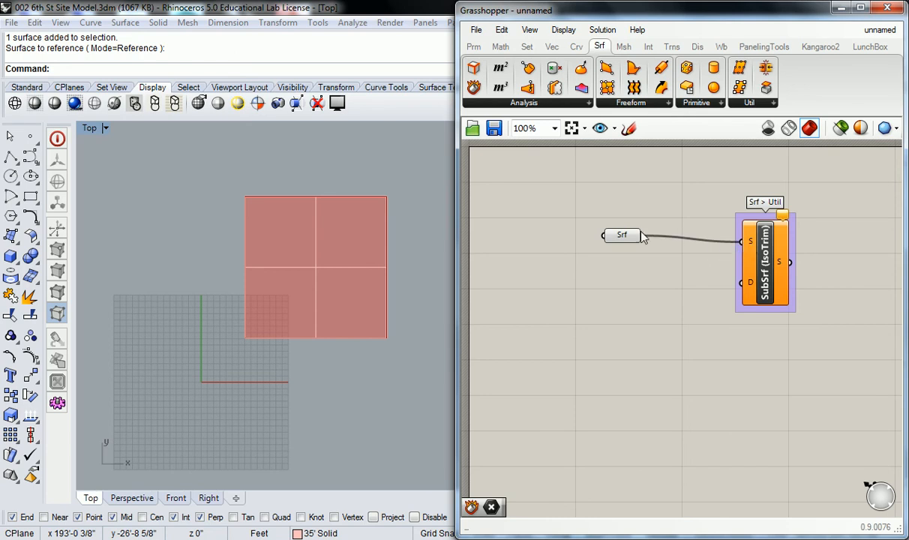
Step: Connect the Srf parameter's output to the S input of SubSrf (IsoTrim)
{"action": "left_click_drag", "start_coordinate": [620, 235], "coordinate": [601, 241]}
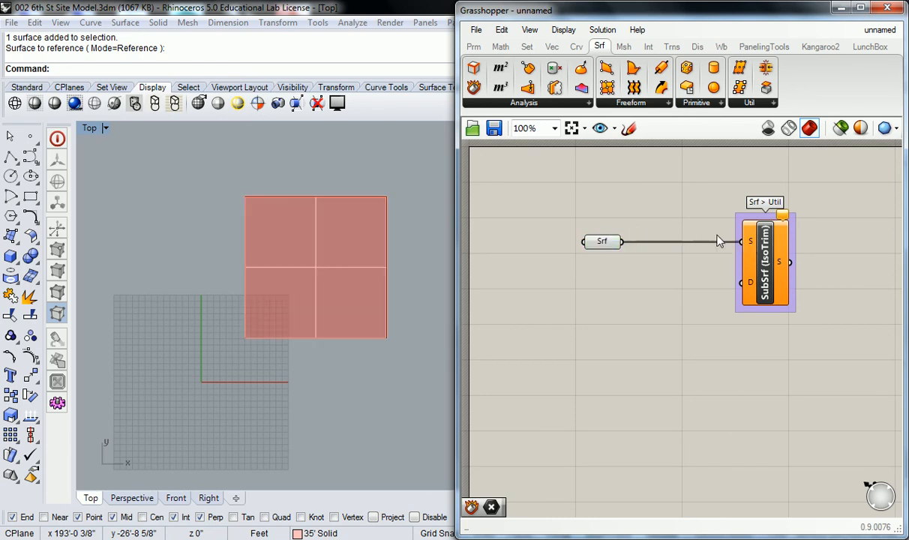
{"action": "mouse_move", "coordinate": [749, 243]}
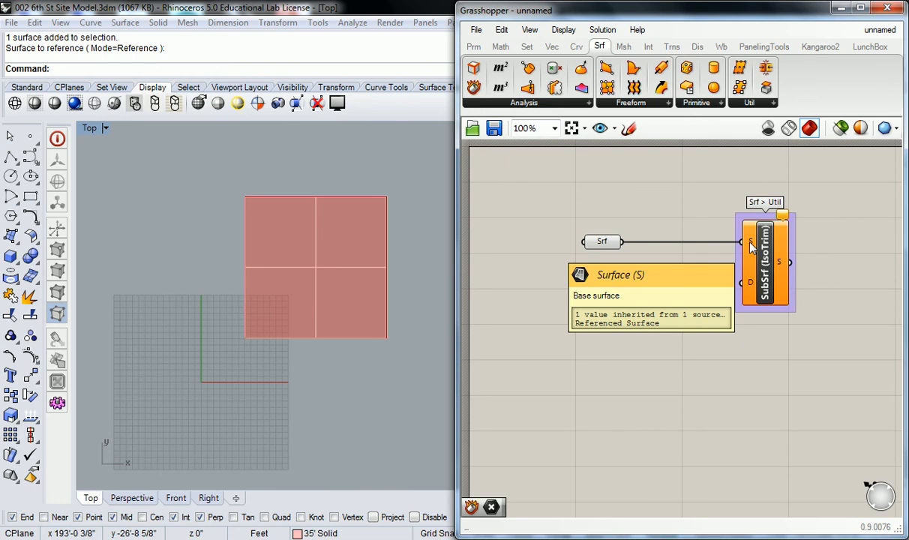
{"action": "mouse_move", "coordinate": [753, 250]}
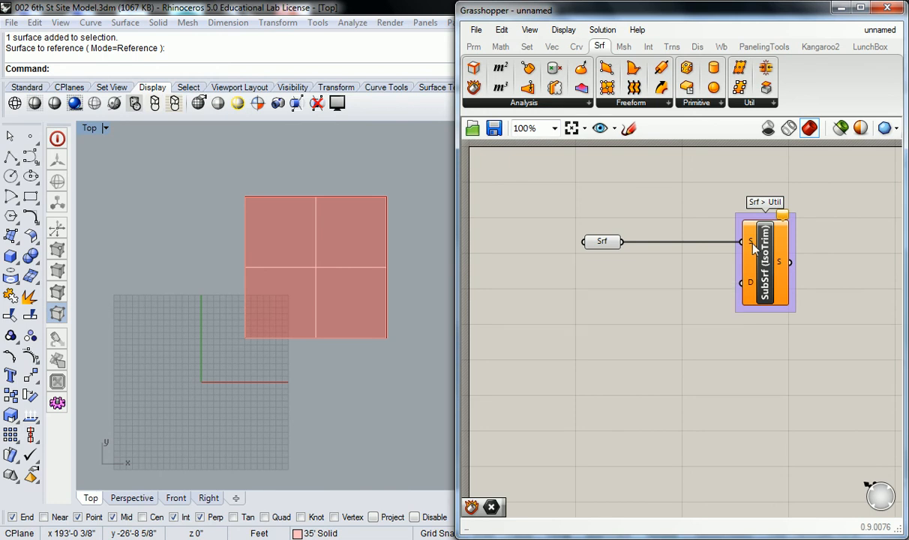
{"action": "mouse_move", "coordinate": [601, 241]}
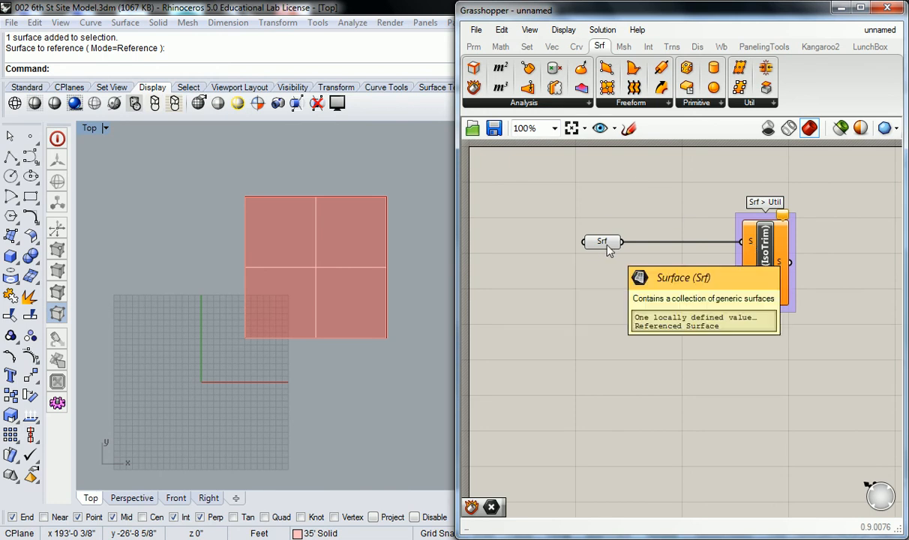
{"action": "left_click", "coordinate": [554, 237]}
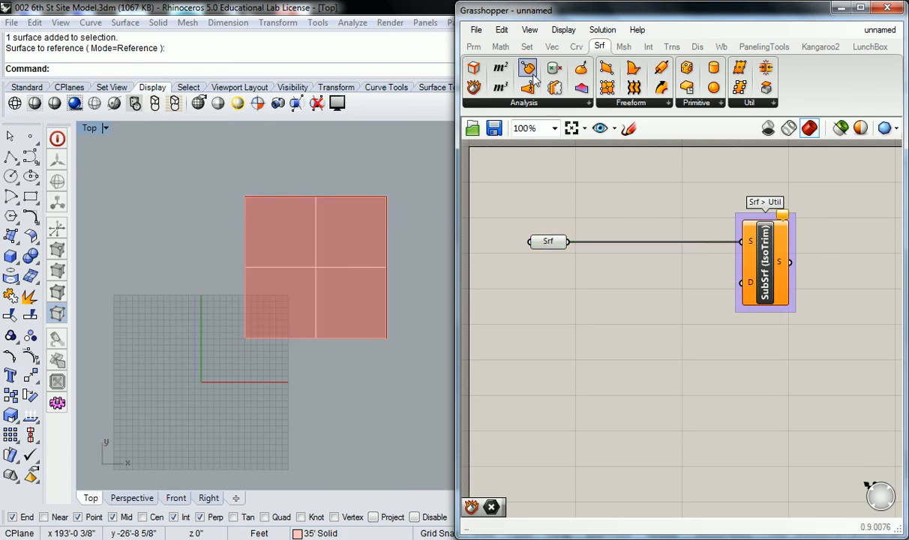
Step: Bring up the Math > Domain component list, showing Divide Domain² among the options
{"action": "left_click", "coordinate": [500, 47]}
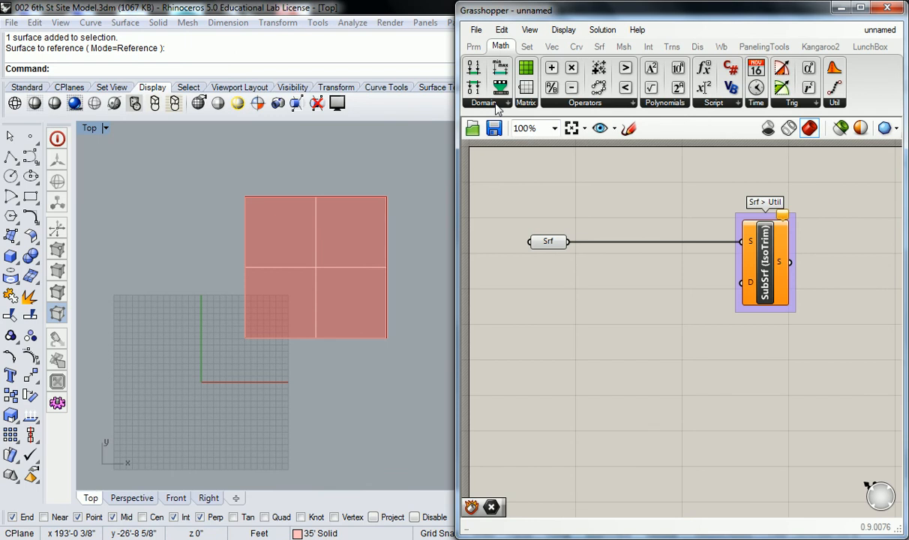
{"action": "left_click", "coordinate": [483, 103]}
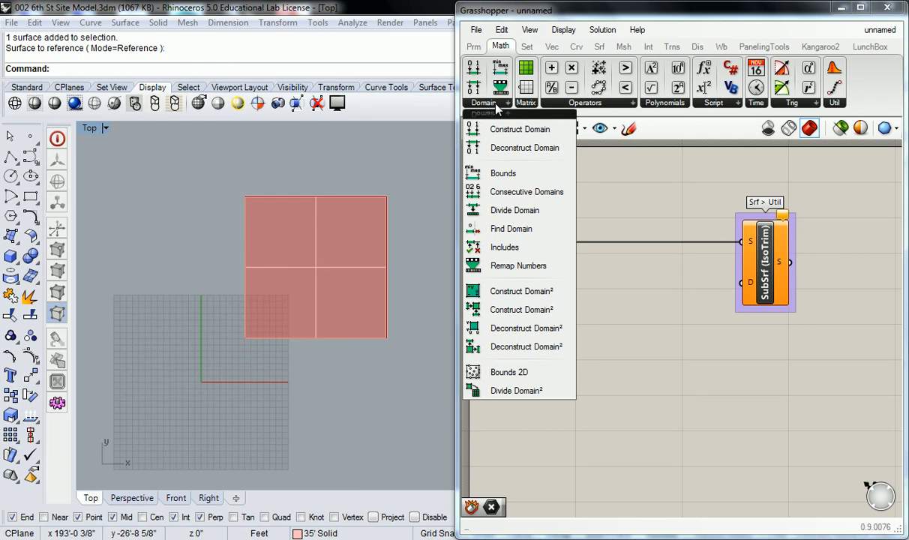
{"action": "mouse_move", "coordinate": [519, 129]}
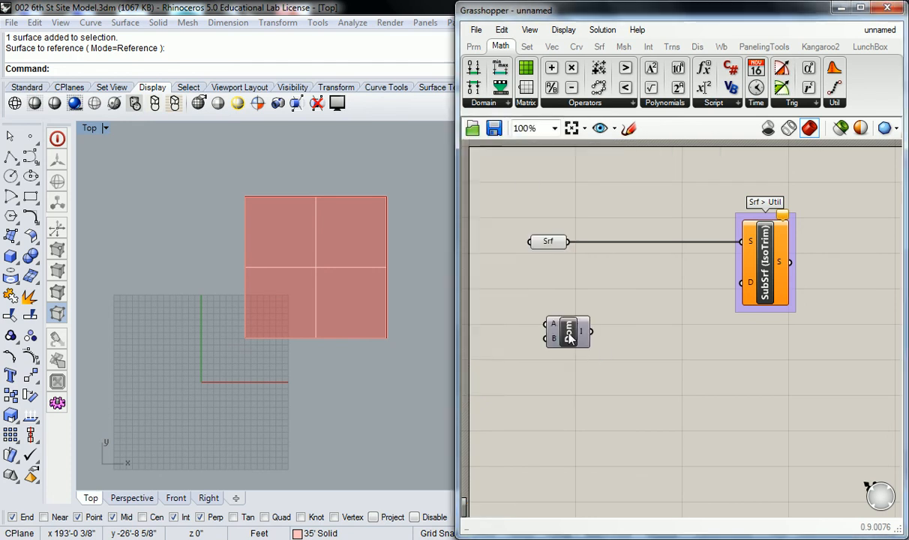
{"action": "mouse_move", "coordinate": [569, 332]}
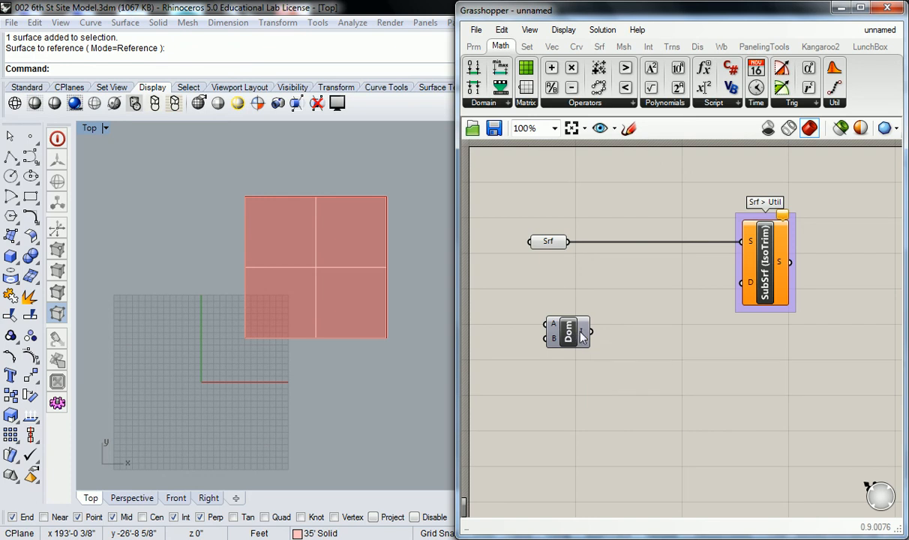
{"action": "mouse_move", "coordinate": [570, 334]}
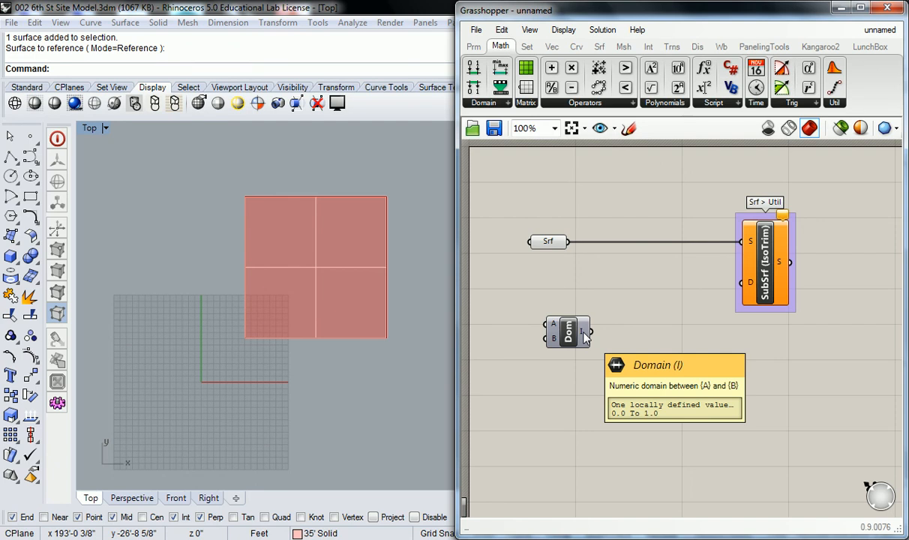
{"action": "mouse_move", "coordinate": [554, 344]}
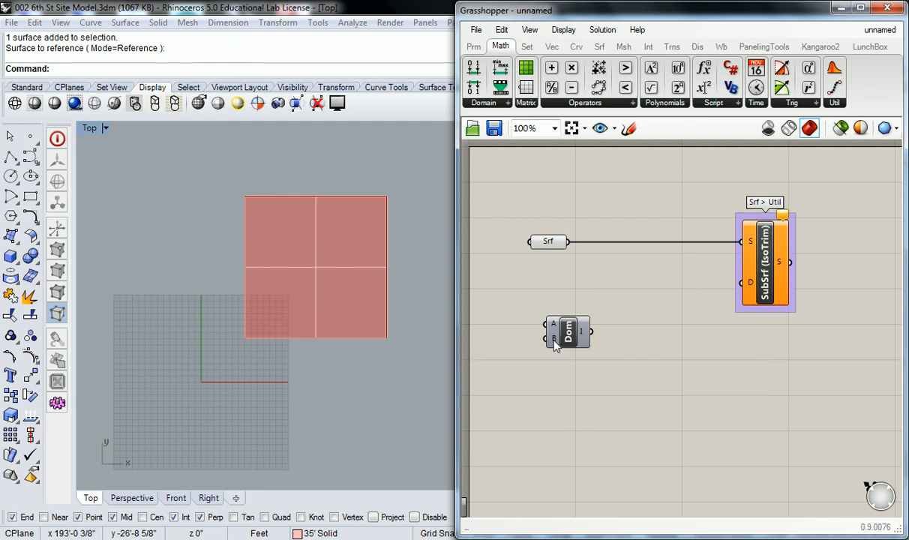
Step: Set the Construct Domain component's B input to 292000000
{"action": "right_click", "coordinate": [567, 332]}
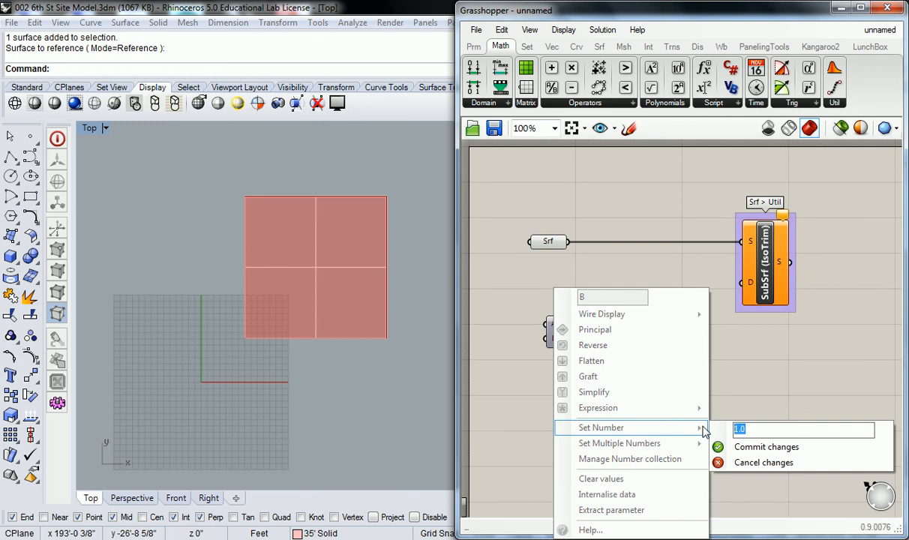
{"action": "type", "text": "292000000"}
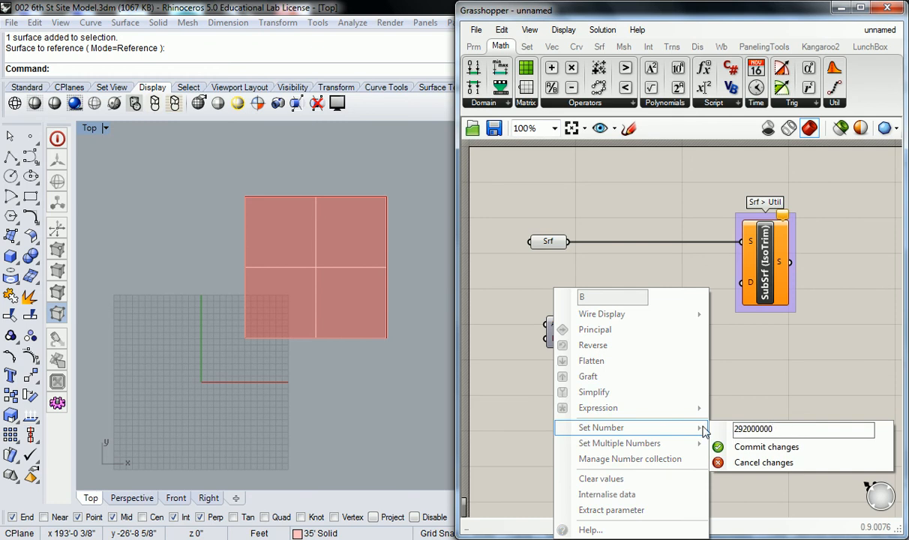
{"action": "left_click", "coordinate": [765, 446]}
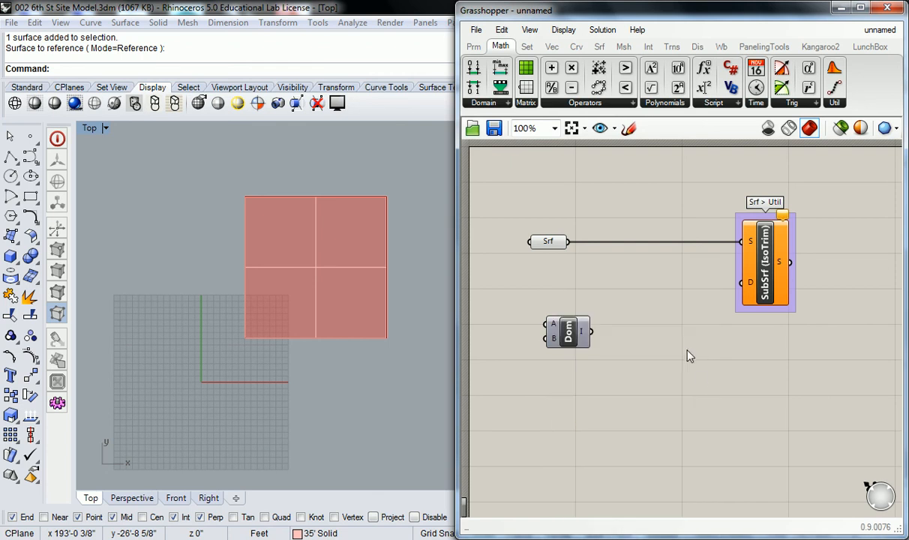
{"action": "mouse_move", "coordinate": [551, 341]}
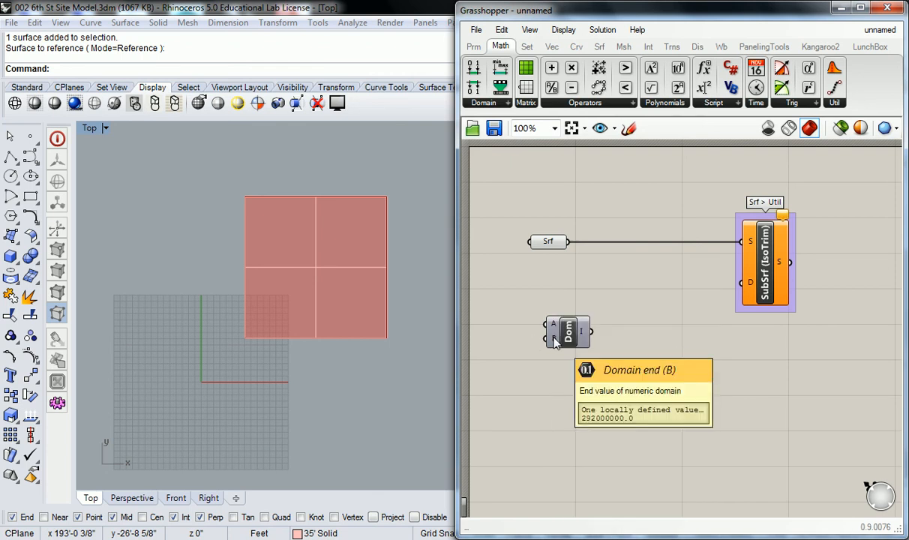
{"action": "mouse_move", "coordinate": [486, 309]}
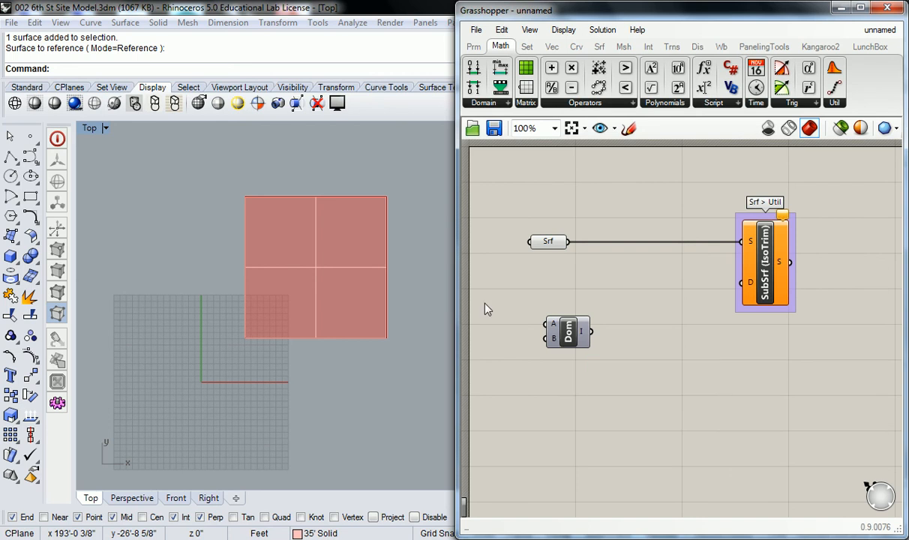
{"action": "mouse_move", "coordinate": [581, 333]}
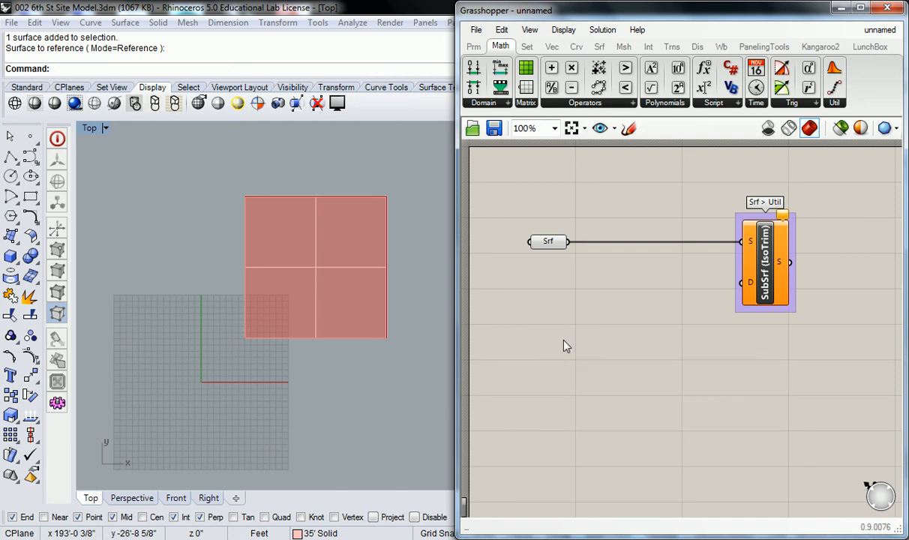
Step: Place a Construct Domain² component from Math > Domain near the bottom of the canvas
{"action": "left_click", "coordinate": [483, 103]}
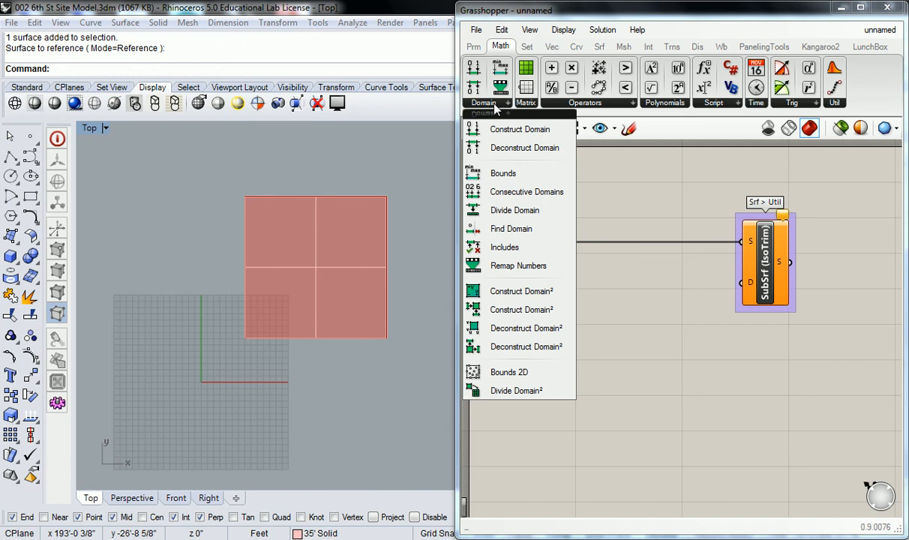
{"action": "mouse_move", "coordinate": [492, 116]}
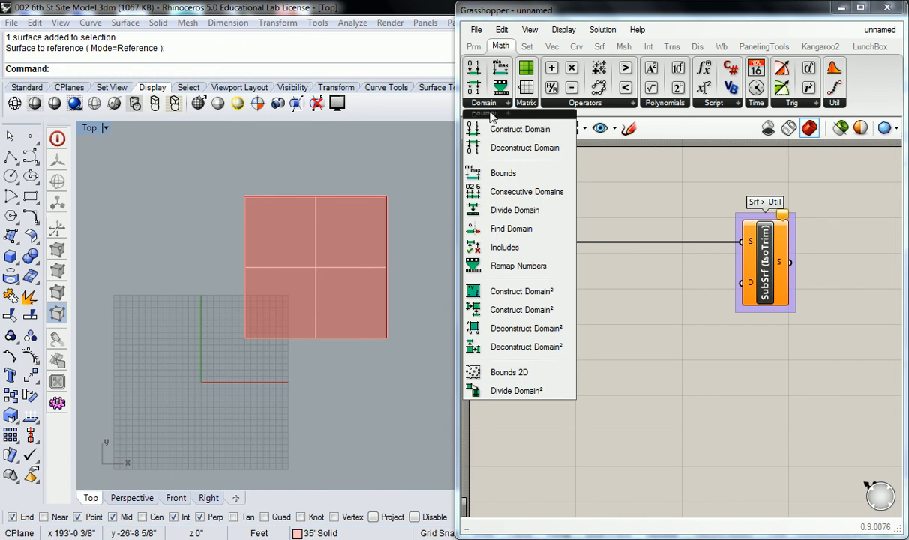
{"action": "mouse_move", "coordinate": [516, 346]}
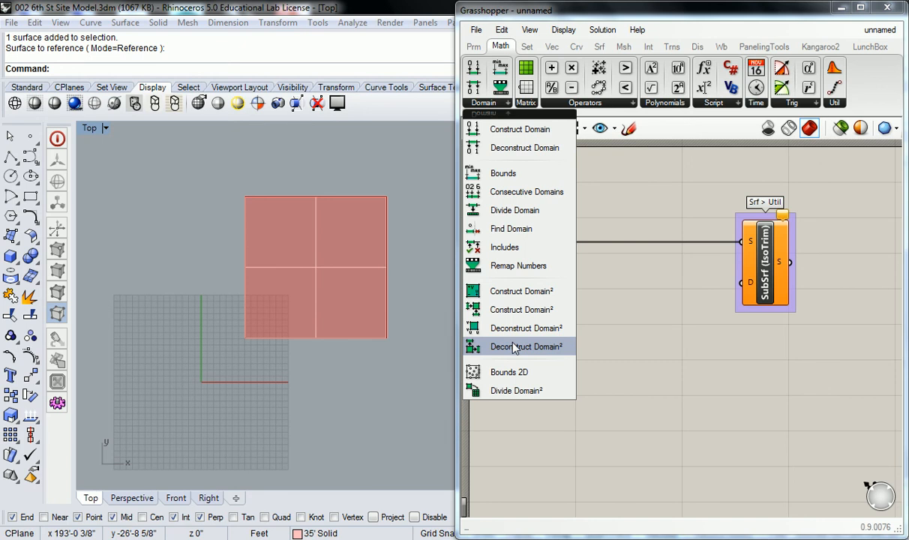
{"action": "mouse_move", "coordinate": [521, 291]}
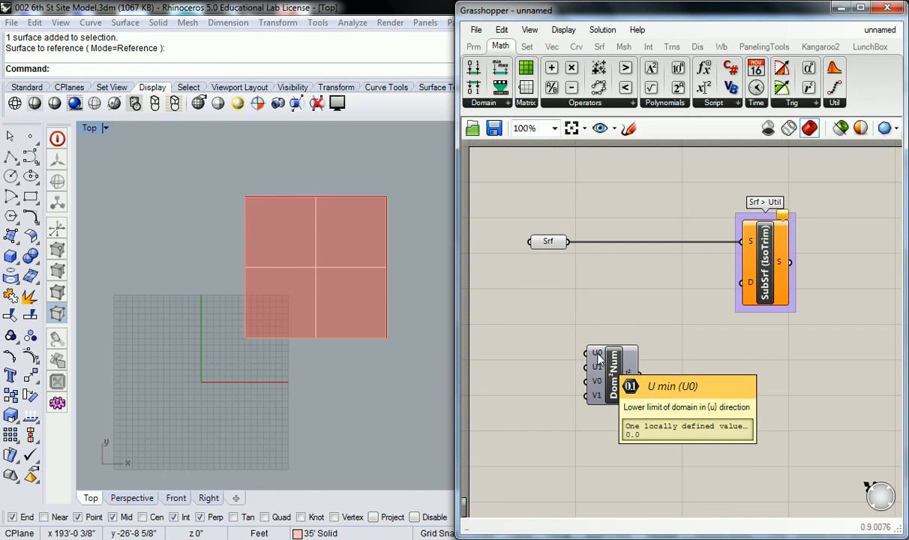
{"action": "mouse_move", "coordinate": [615, 378]}
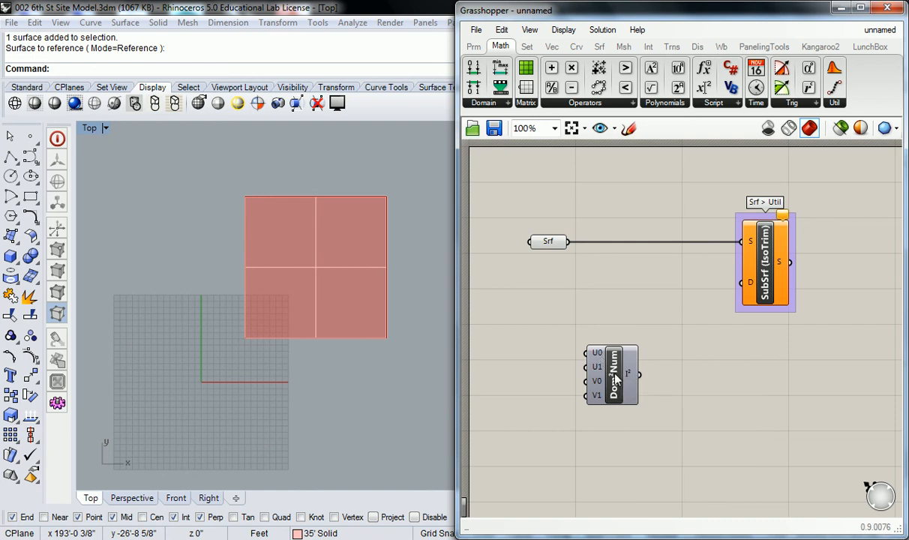
{"action": "left_click_drag", "start_coordinate": [611, 375], "coordinate": [584, 464]}
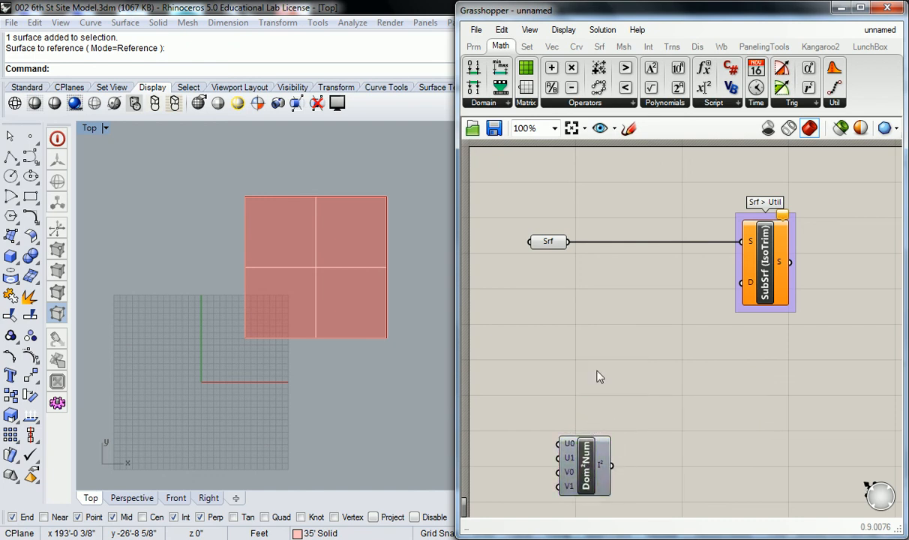
Step: Place a Divide Domain² component from the Math > Domain list
{"action": "left_click", "coordinate": [483, 102]}
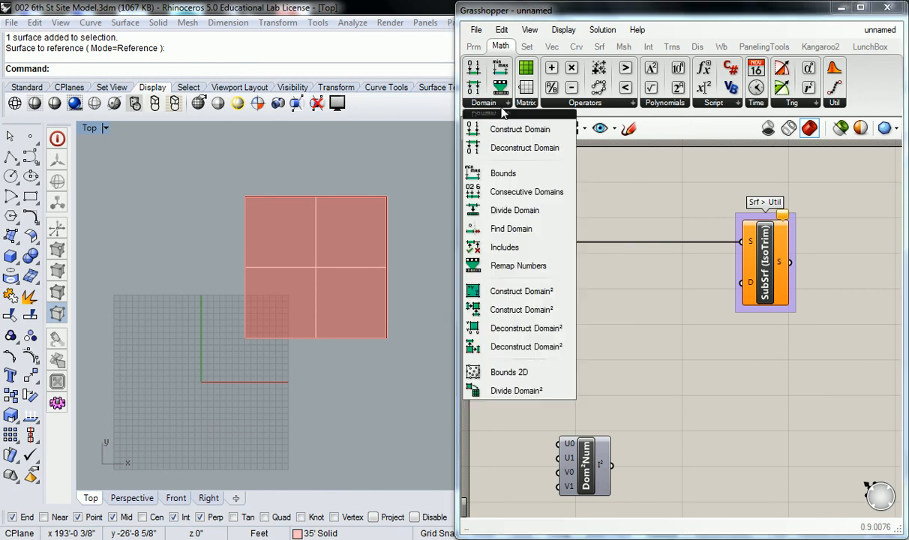
{"action": "mouse_move", "coordinate": [525, 393]}
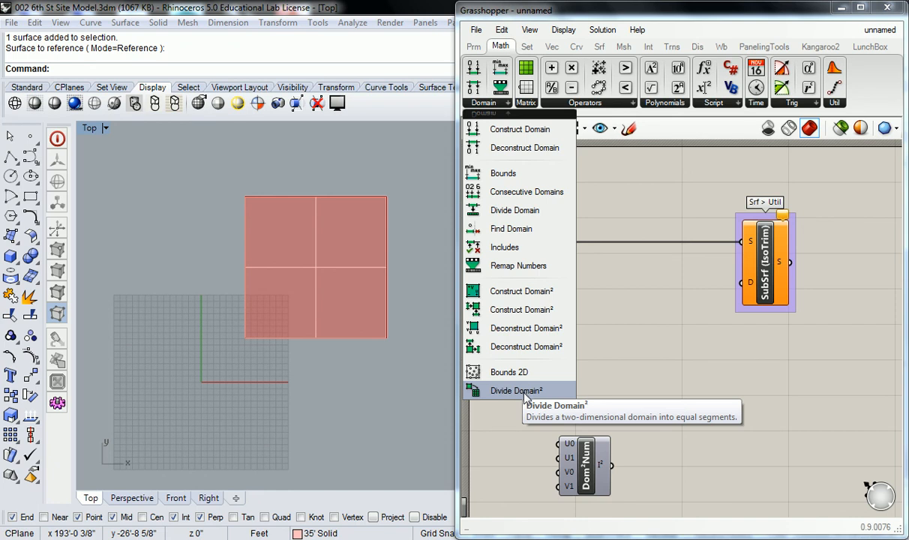
{"action": "left_click", "coordinate": [514, 390]}
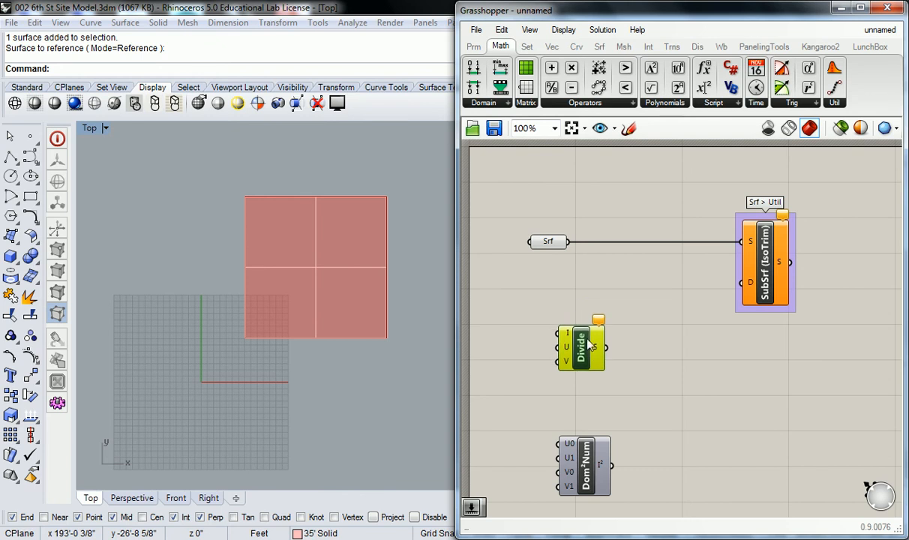
{"action": "mouse_move", "coordinate": [583, 346]}
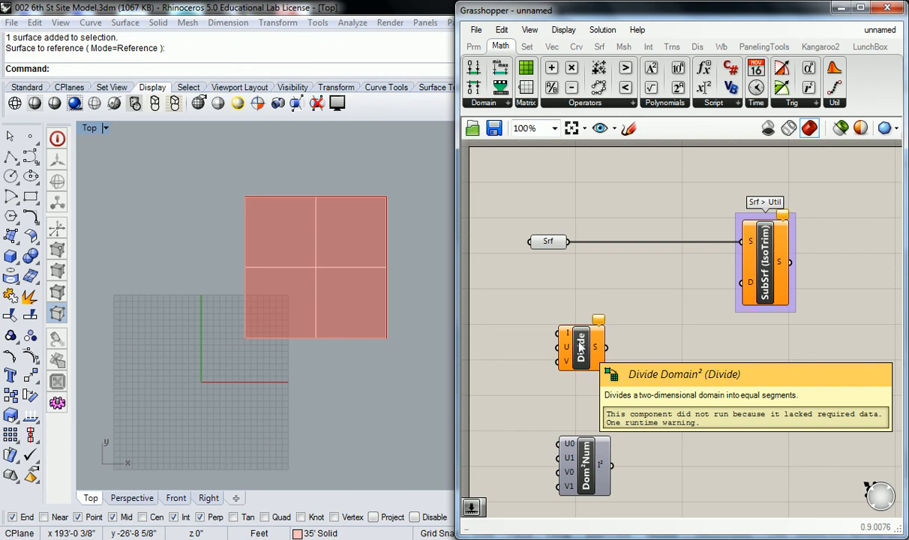
{"action": "mouse_move", "coordinate": [566, 341]}
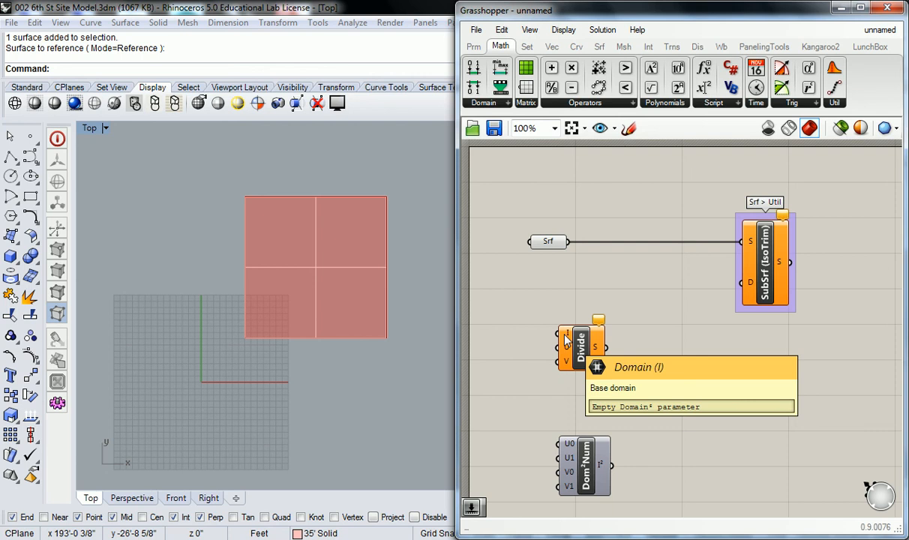
{"action": "mouse_move", "coordinate": [558, 337]}
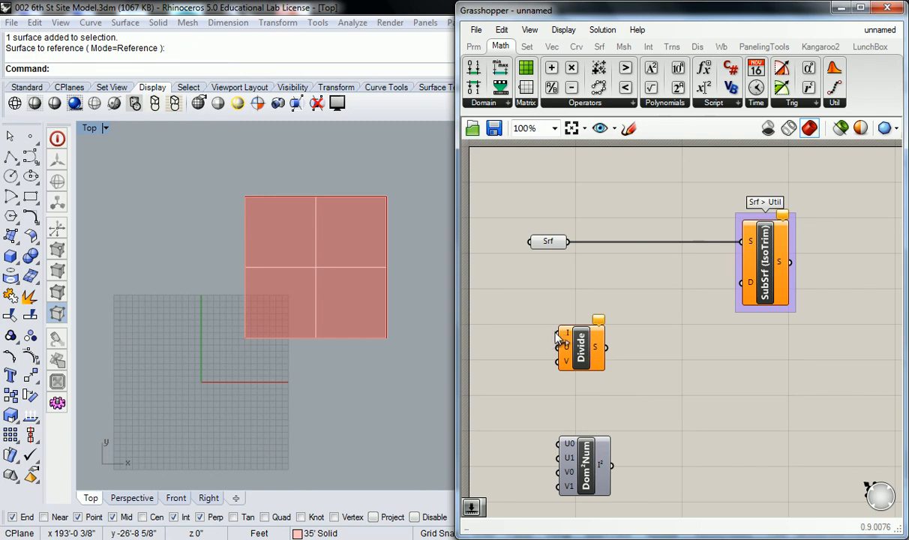
{"action": "mouse_move", "coordinate": [566, 349]}
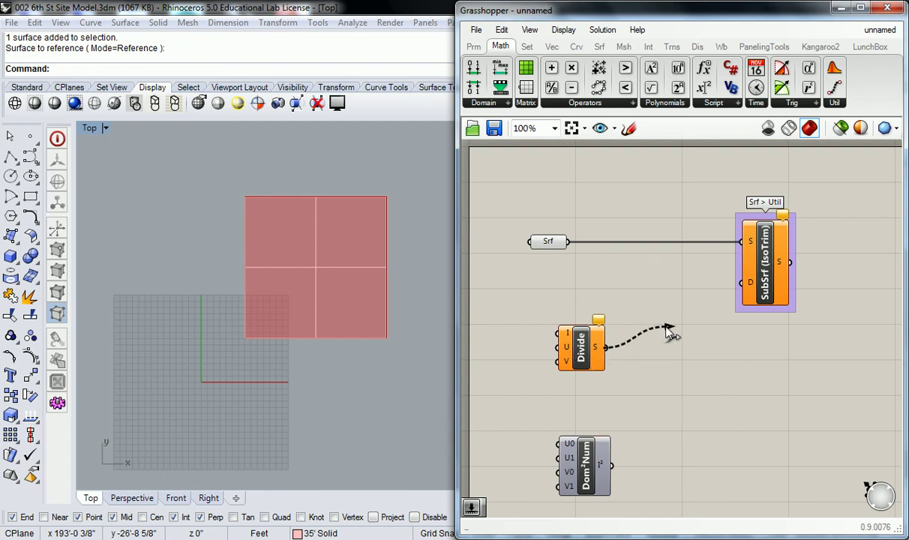
Step: Move Divide Domain² beside SubSrf and feed the referenced surface into its I input
{"action": "left_click_drag", "start_coordinate": [581, 345], "coordinate": [659, 300]}
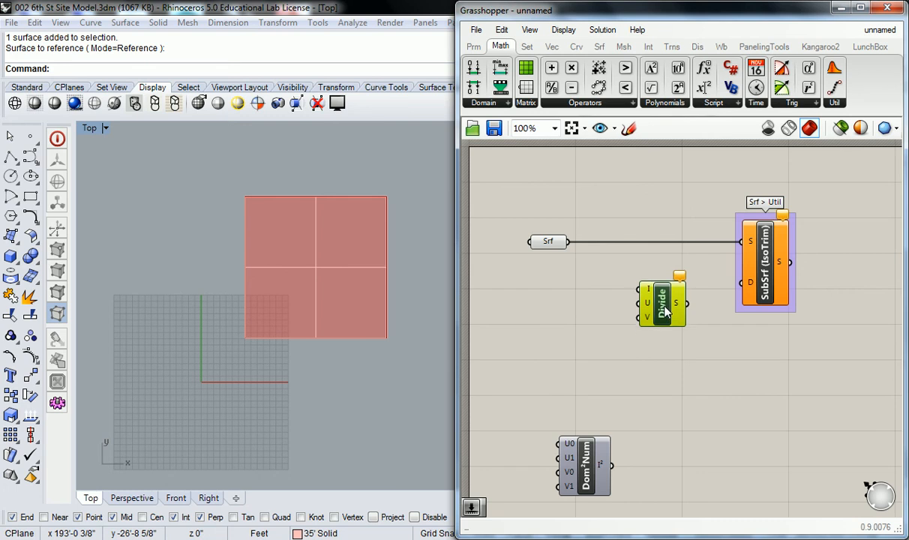
{"action": "left_click_drag", "start_coordinate": [661, 302], "coordinate": [664, 323]}
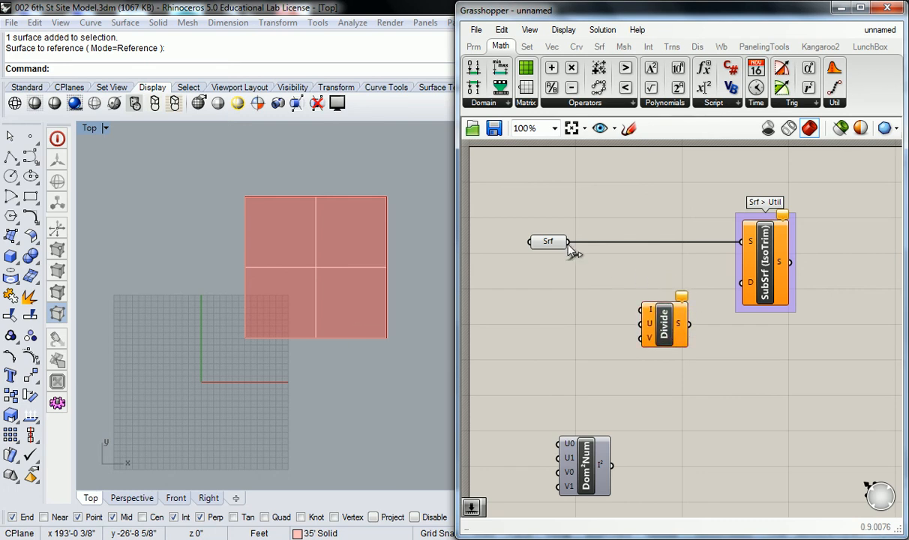
{"action": "left_click_drag", "start_coordinate": [566, 240], "coordinate": [641, 311]}
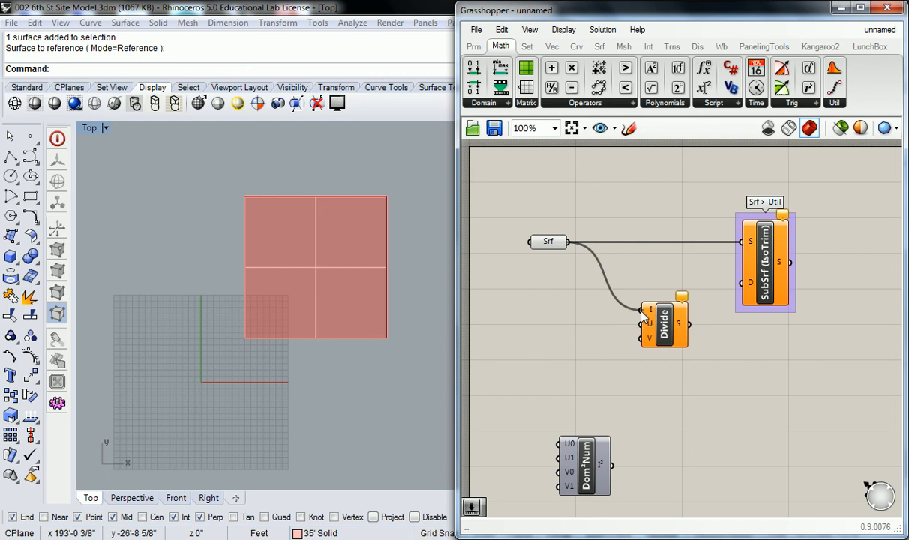
{"action": "mouse_move", "coordinate": [680, 324]}
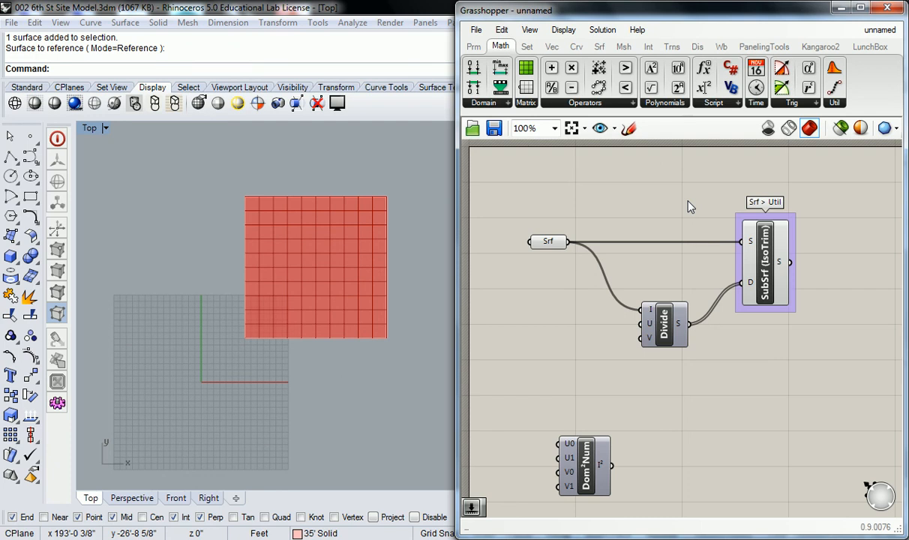
{"action": "left_click", "coordinate": [764, 262]}
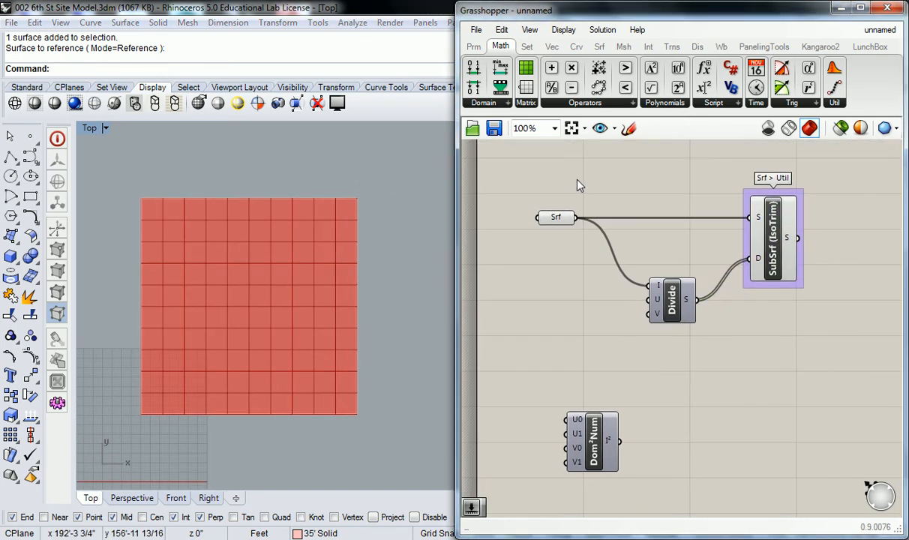
{"action": "mouse_move", "coordinate": [577, 197]}
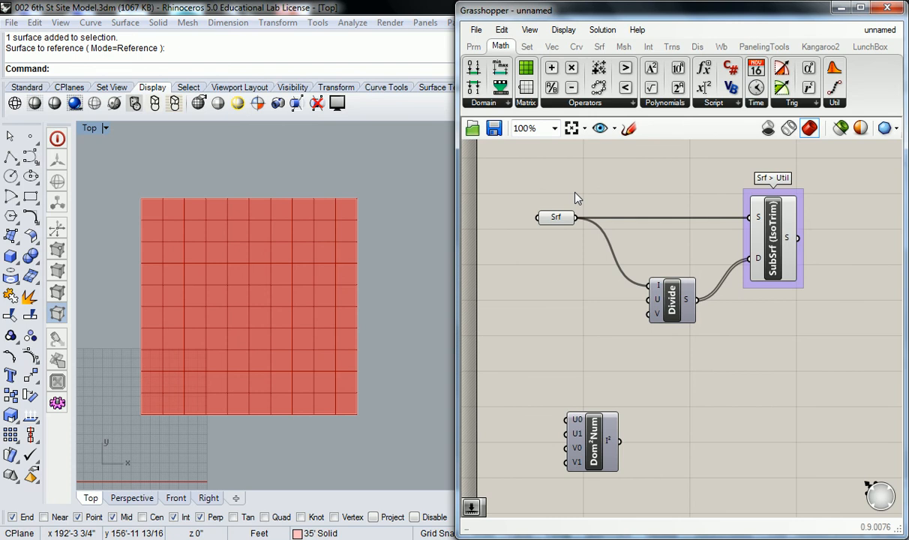